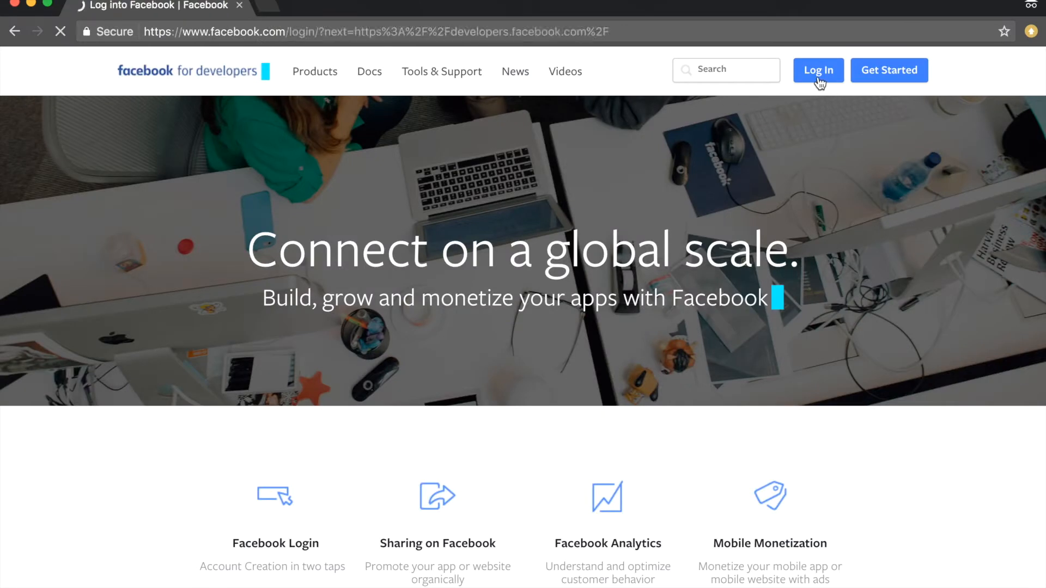
- Log in to Facebook for Developers with your Facebook email and password
{"action": "left_click", "coordinate": [818, 70]}
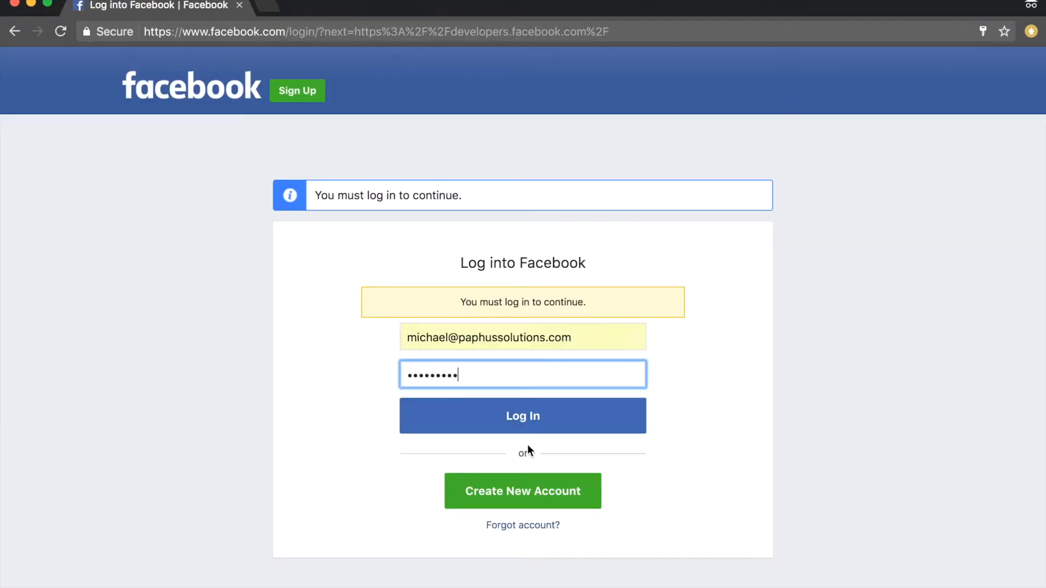
{"action": "left_click", "coordinate": [522, 415]}
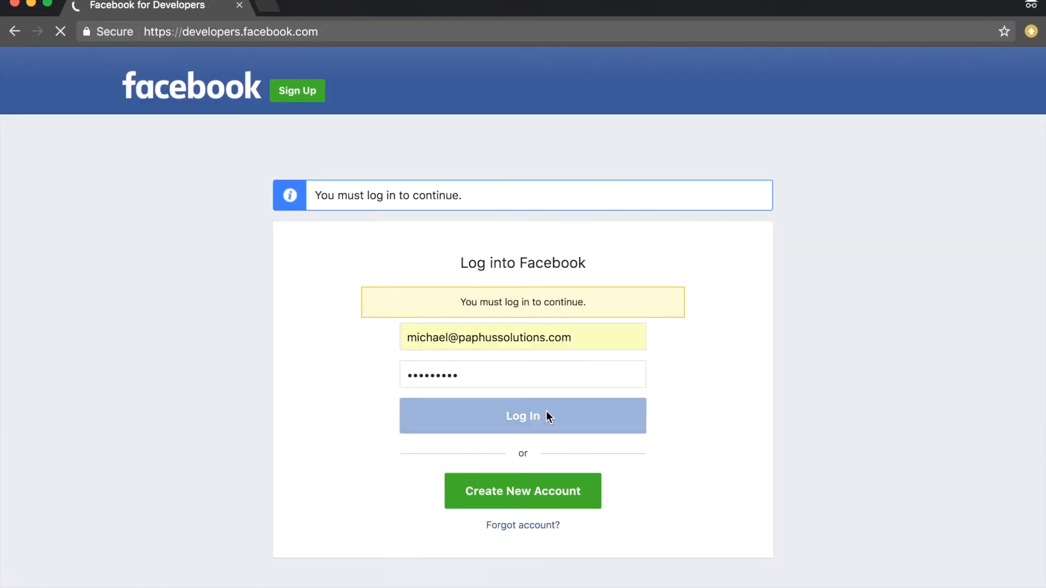
{"action": "left_click", "coordinate": [523, 415]}
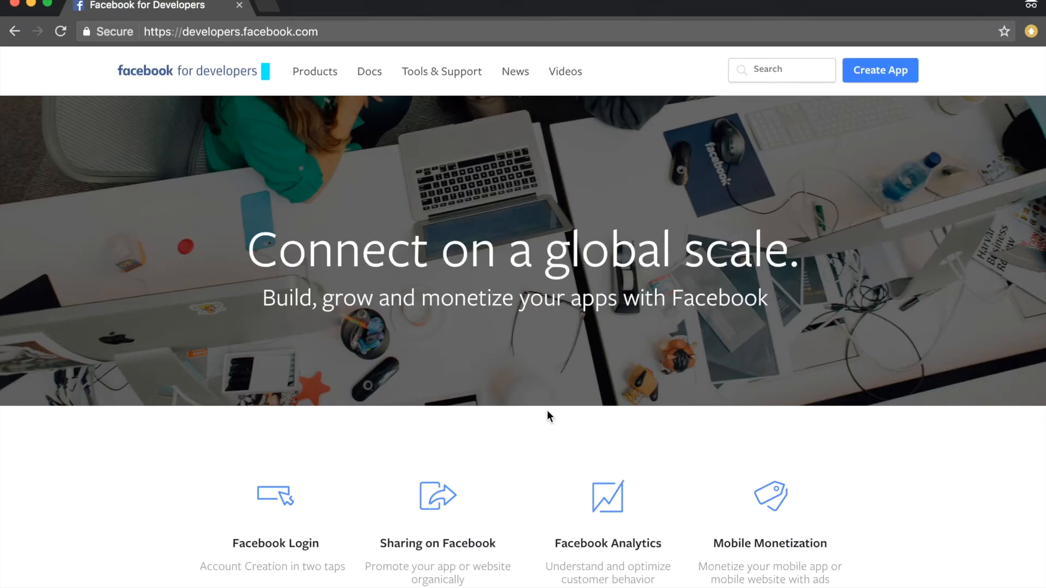
{"action": "mouse_move", "coordinate": [879, 70]}
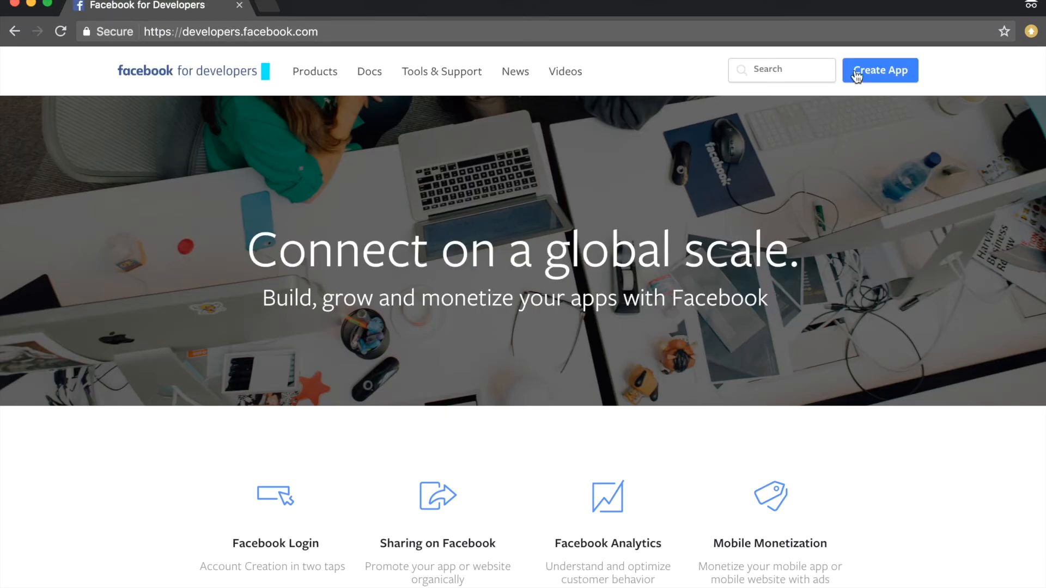
- Create a new app ID named BotLibreMessenger
{"action": "left_click", "coordinate": [879, 71]}
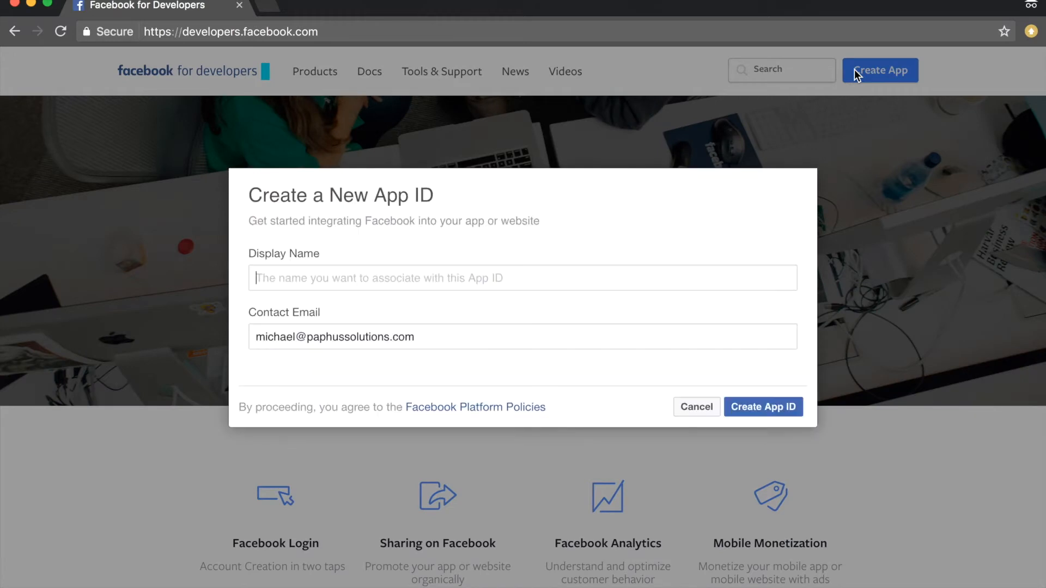
{"action": "type", "text": "BotLibreMessenger"}
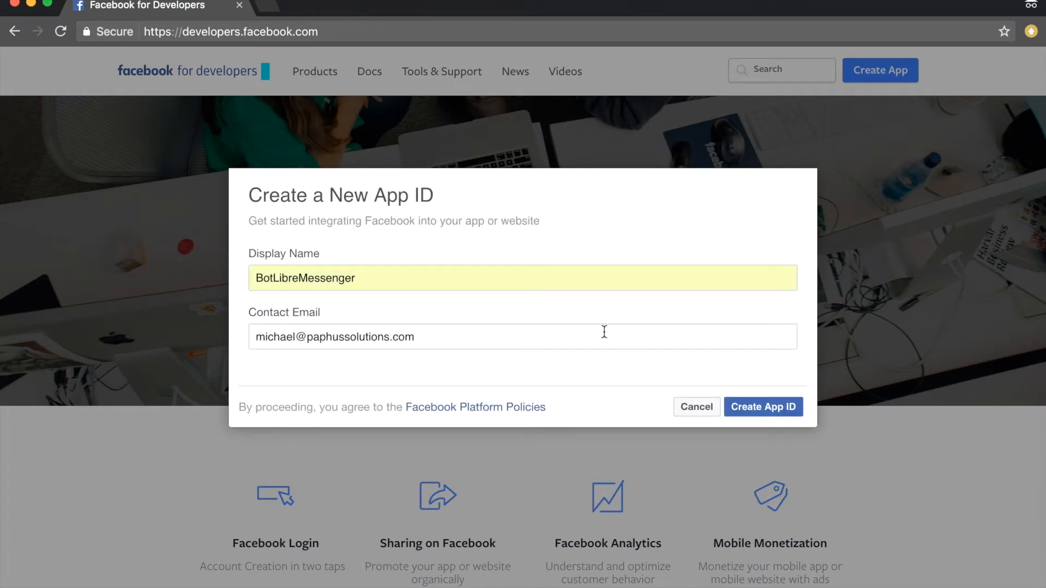
{"action": "left_click", "coordinate": [763, 407]}
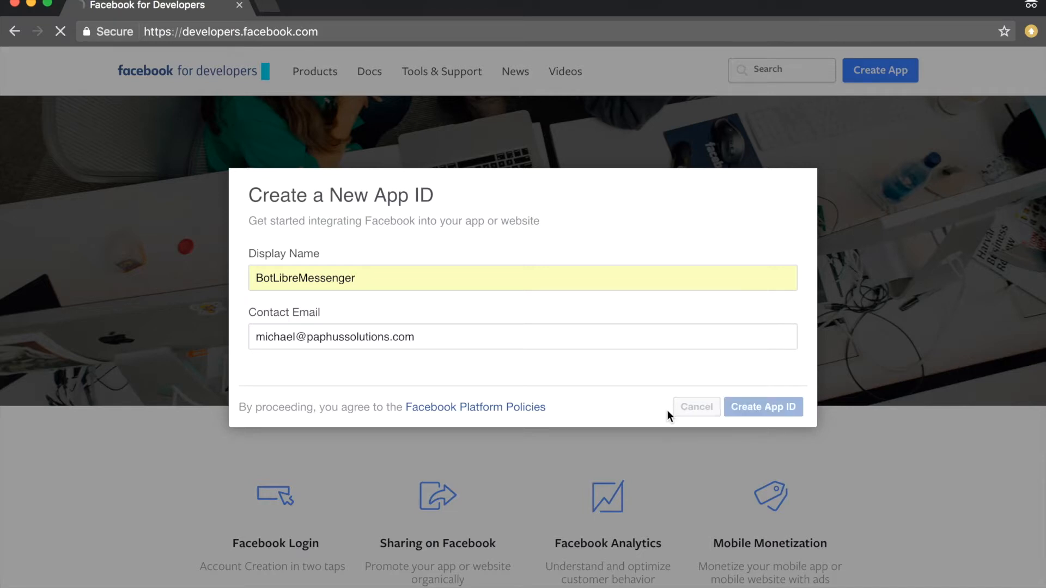
- Set up the Messenger product and begin creating a new page under Token Generation
{"action": "left_click", "coordinate": [762, 407]}
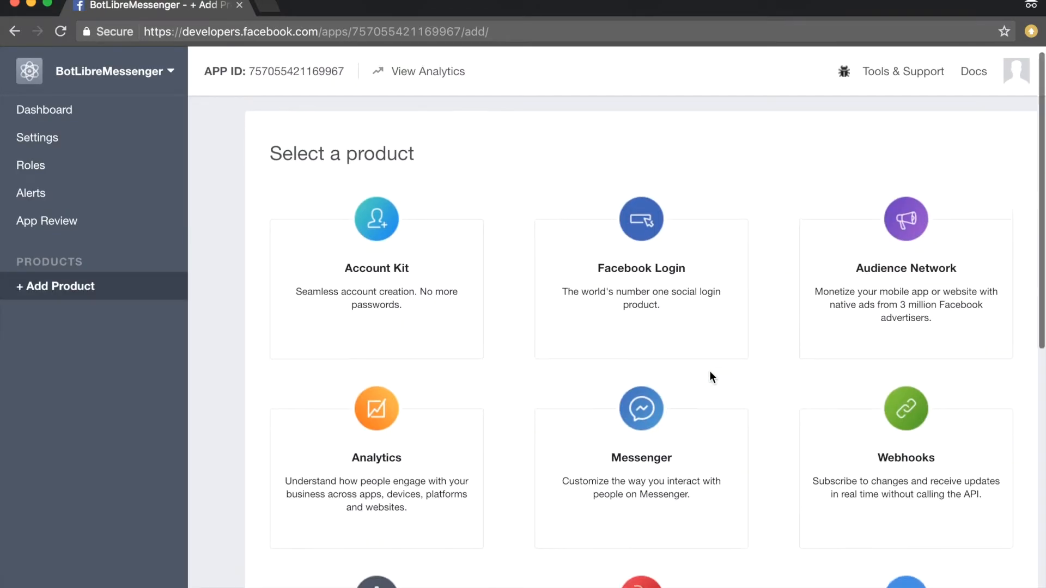
{"action": "scroll", "scroll_direction": "down", "scroll_amount": 3}
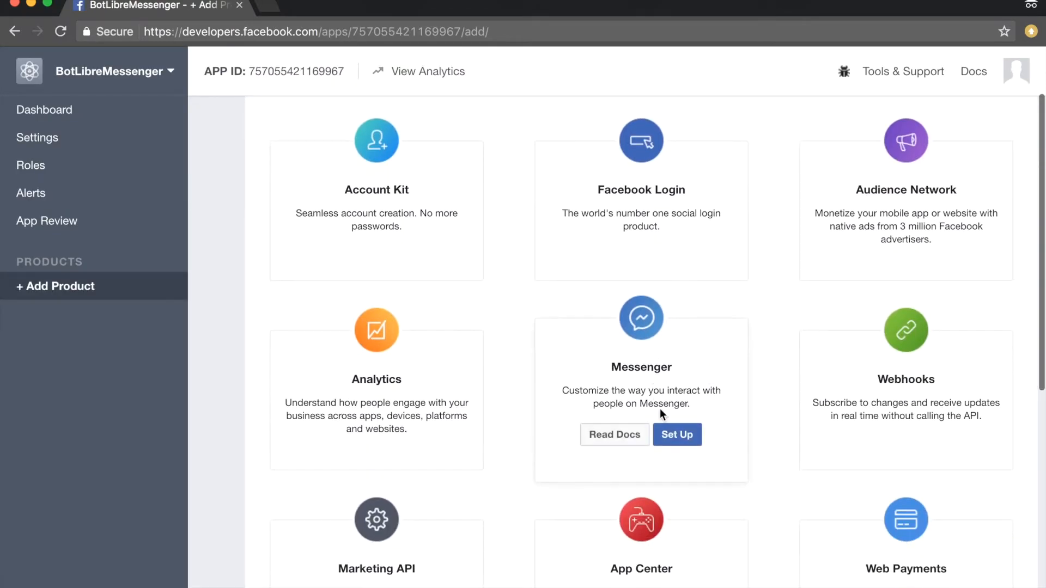
{"action": "mouse_move", "coordinate": [677, 434]}
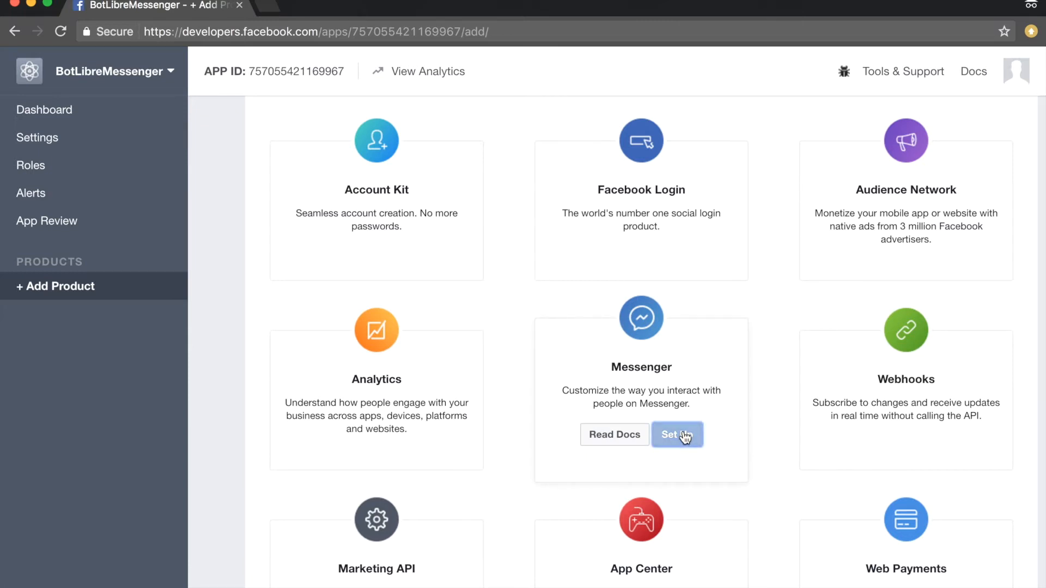
{"action": "left_click", "coordinate": [677, 435]}
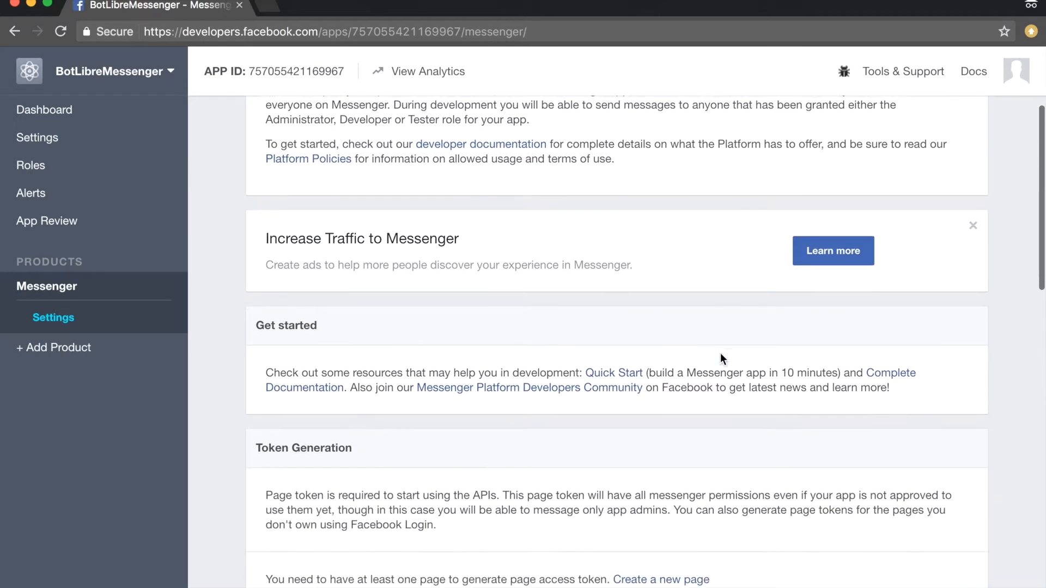
{"action": "scroll", "scroll_direction": "down", "scroll_amount": 3}
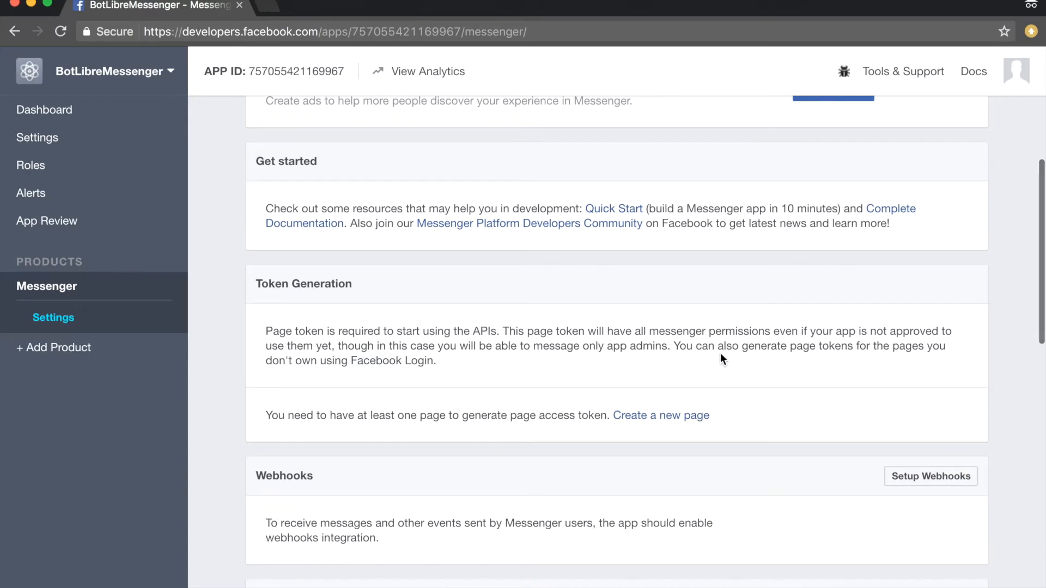
{"action": "left_click", "coordinate": [660, 415]}
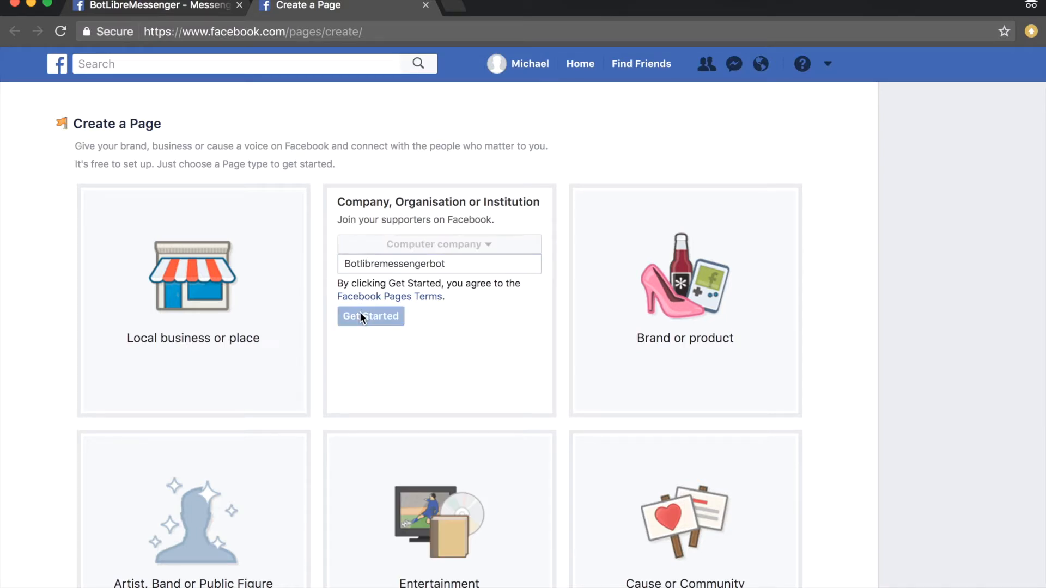
- Create the Botlibremessengerbot page as a Computer company organisation page
{"action": "left_click", "coordinate": [370, 316]}
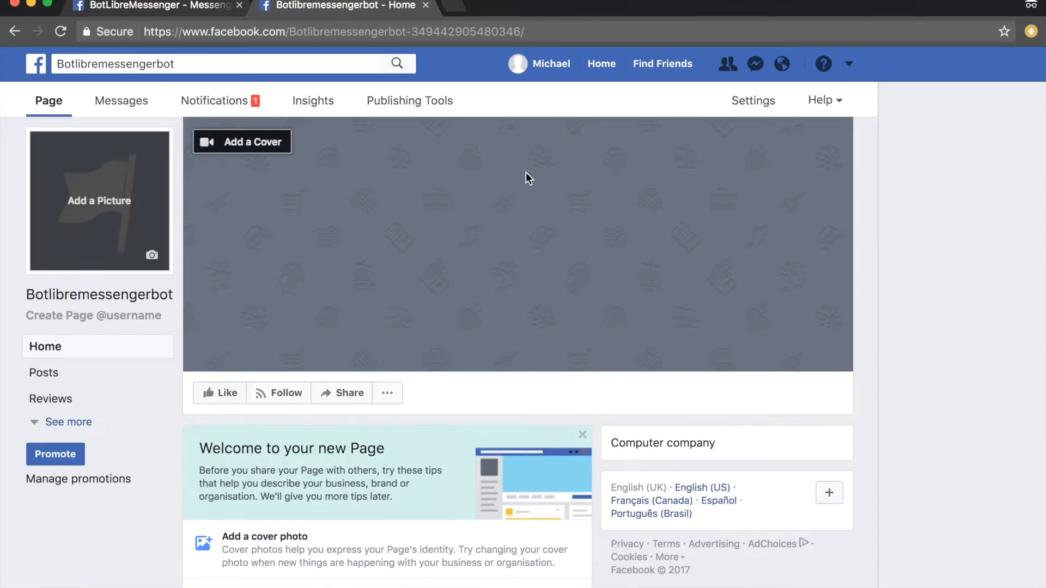
{"action": "left_click", "coordinate": [520, 5]}
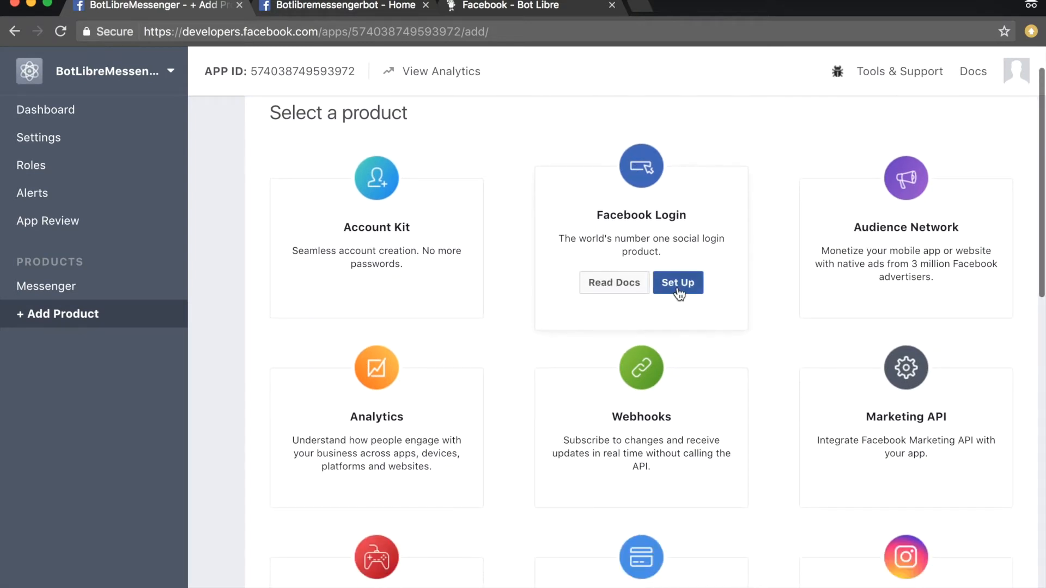
{"action": "left_click", "coordinate": [677, 282]}
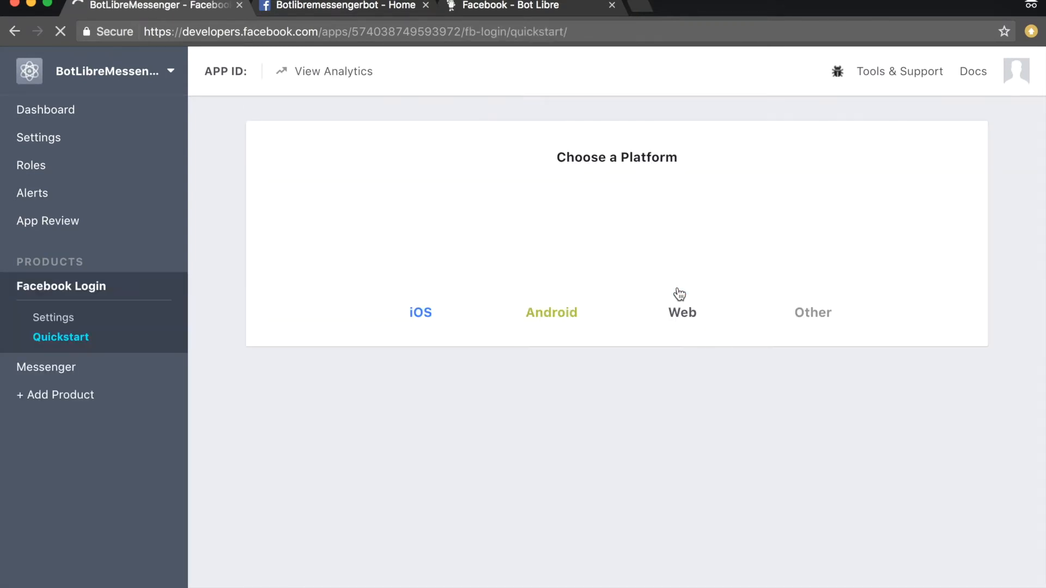
{"action": "left_click", "coordinate": [54, 317]}
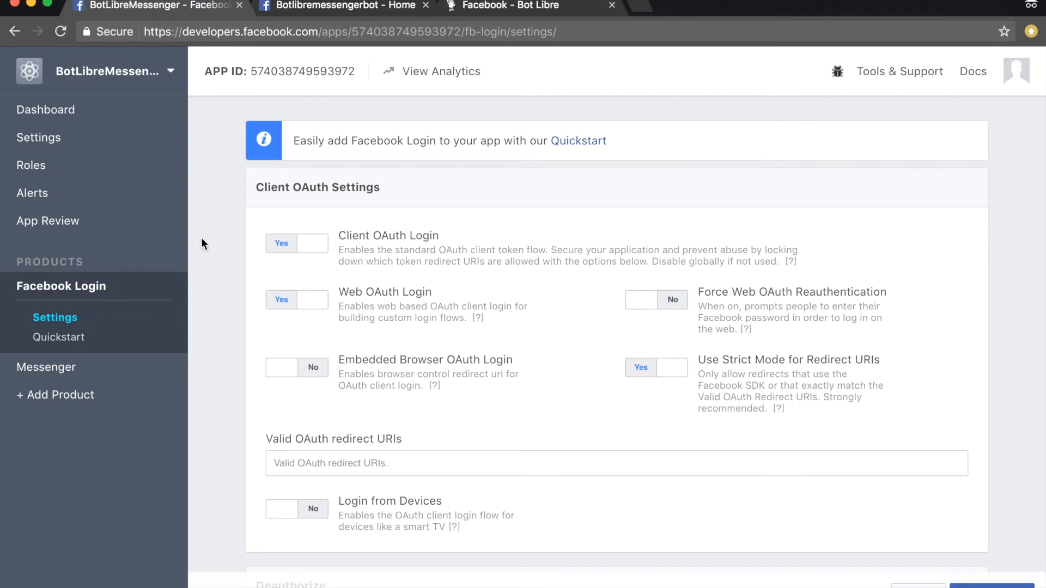
{"action": "scroll", "scroll_direction": "down", "scroll_amount": 3}
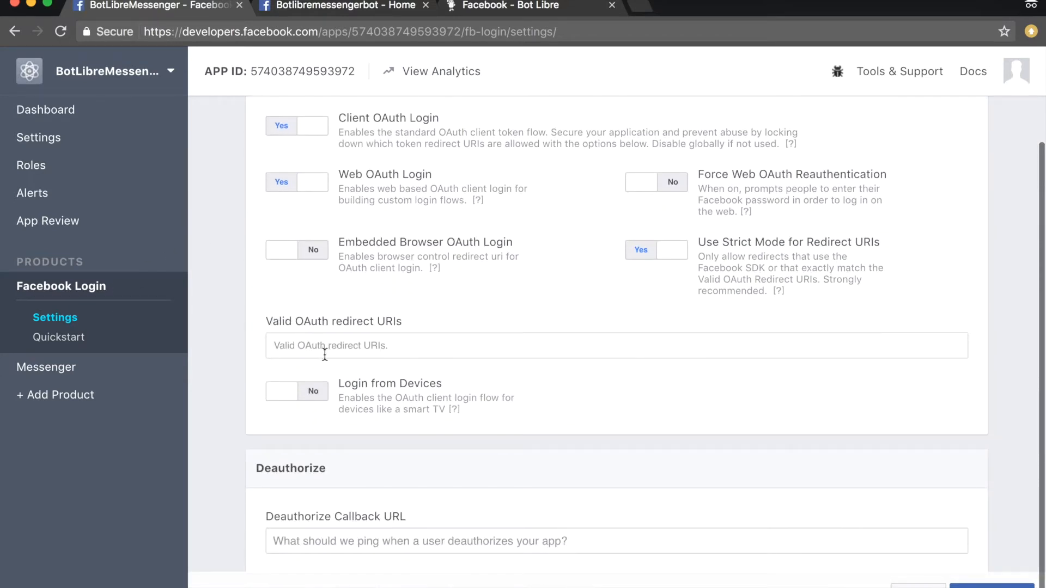
{"action": "type", "text": "https://www.botlibre.com/facebook"}
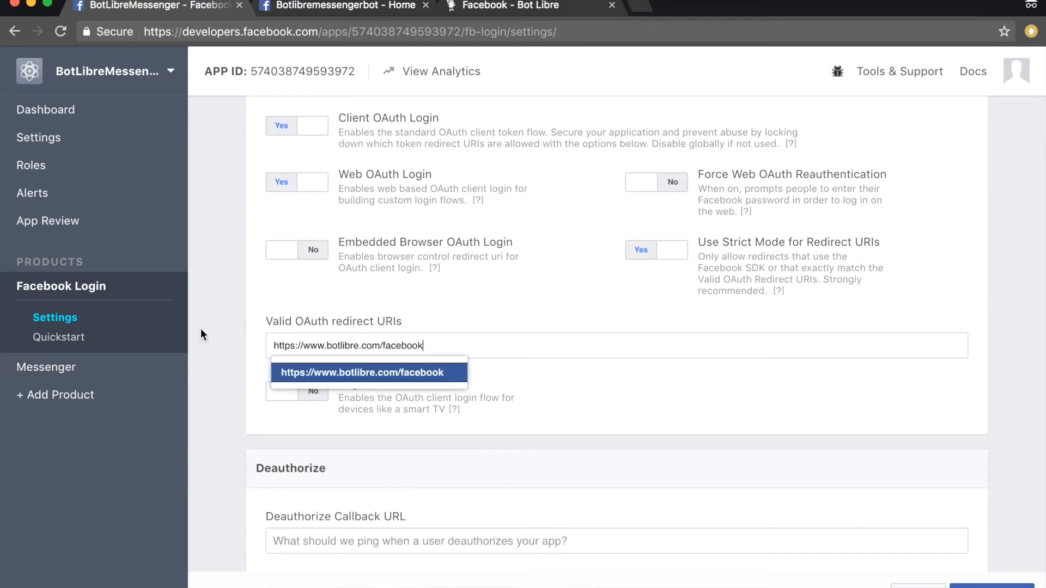
{"action": "left_click", "coordinate": [363, 372]}
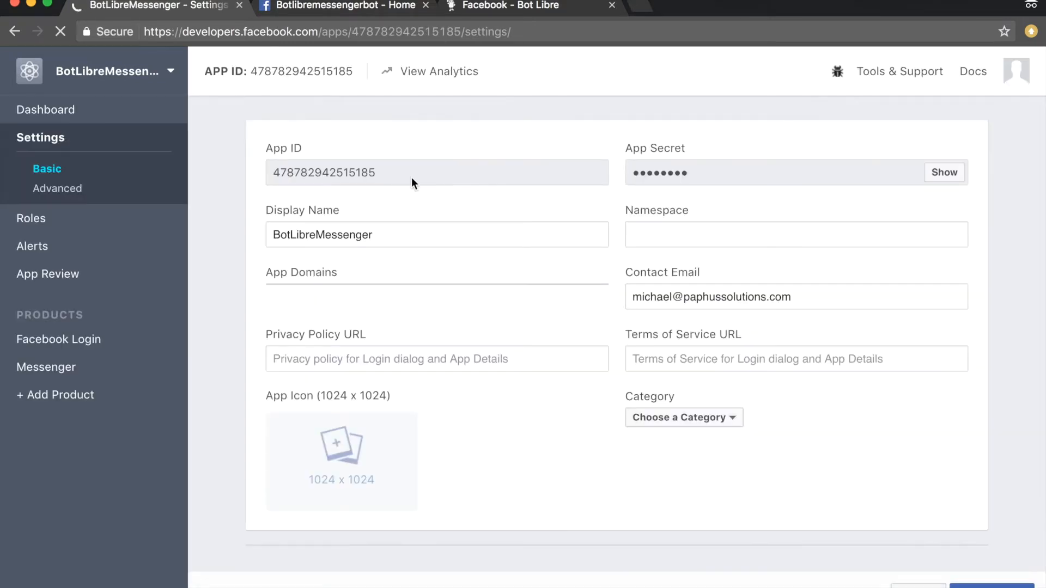
{"action": "type", "text": "https://www.botlibre.com"}
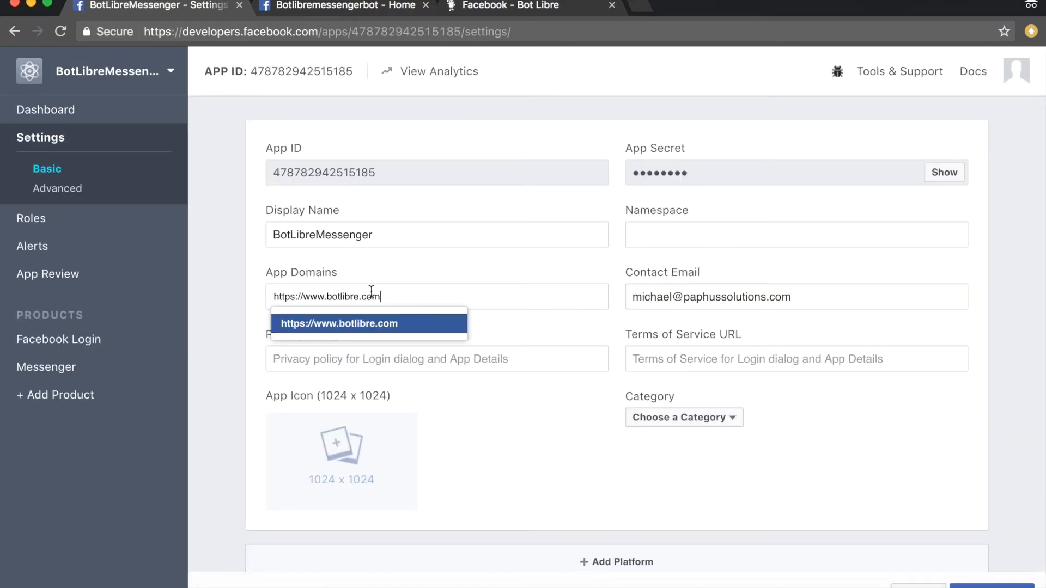
{"action": "left_click", "coordinate": [340, 324]}
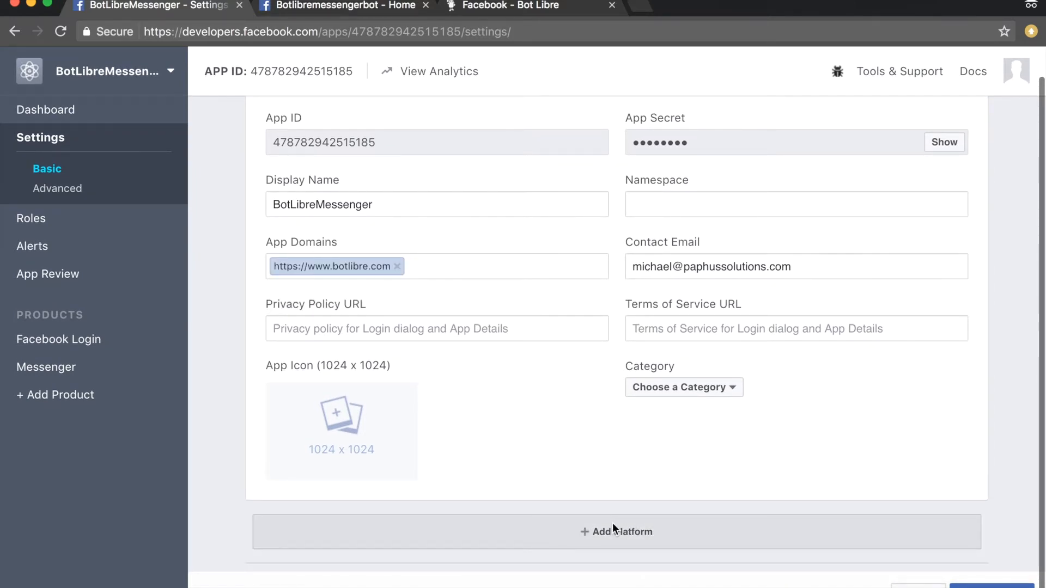
{"action": "left_click", "coordinate": [615, 532]}
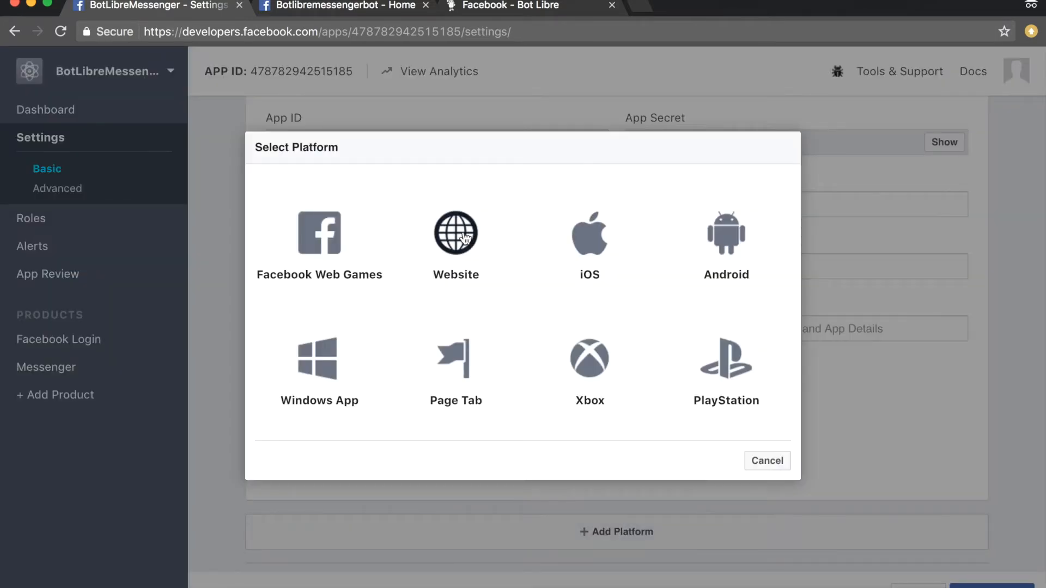
{"action": "left_click", "coordinate": [767, 460]}
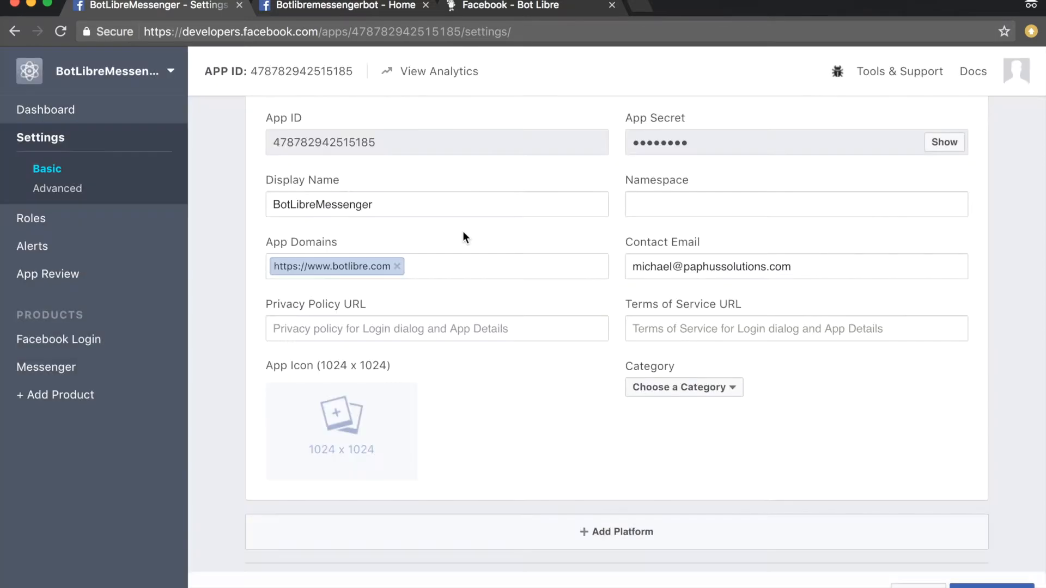
{"action": "left_click", "coordinate": [616, 532]}
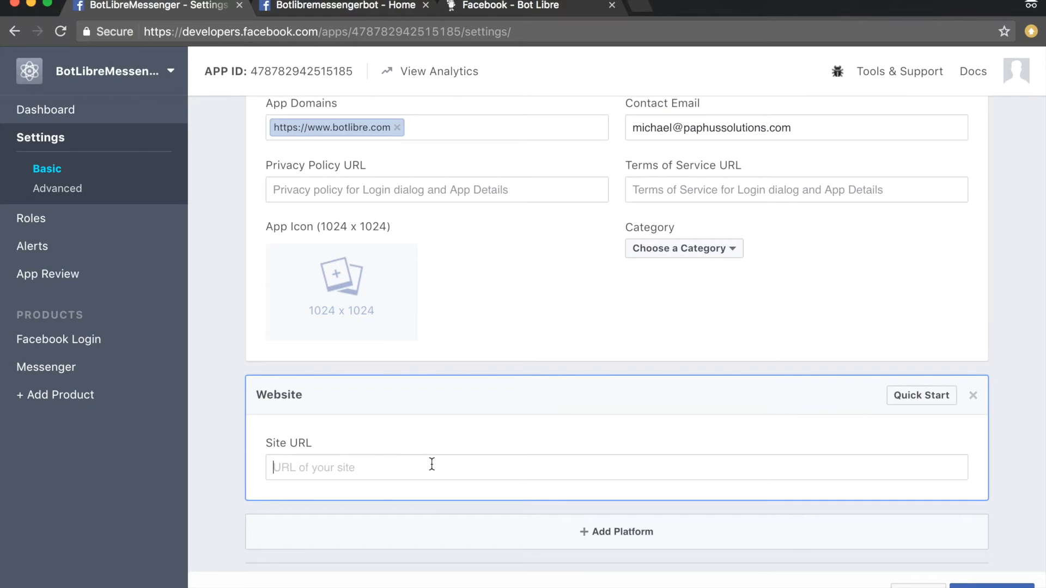
{"action": "type", "text": "https://www.botlibre.com"}
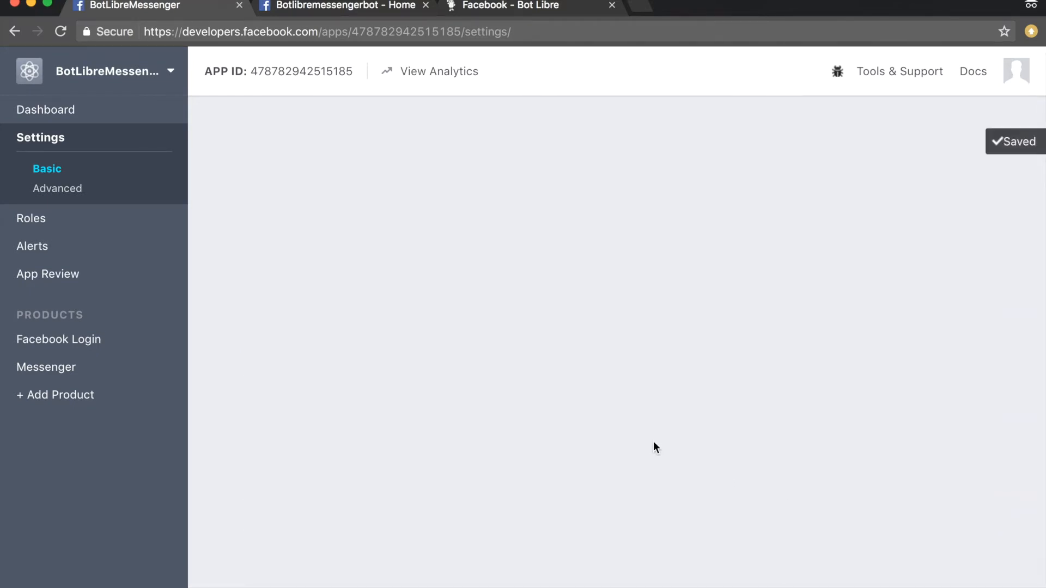
{"action": "left_click", "coordinate": [520, 6]}
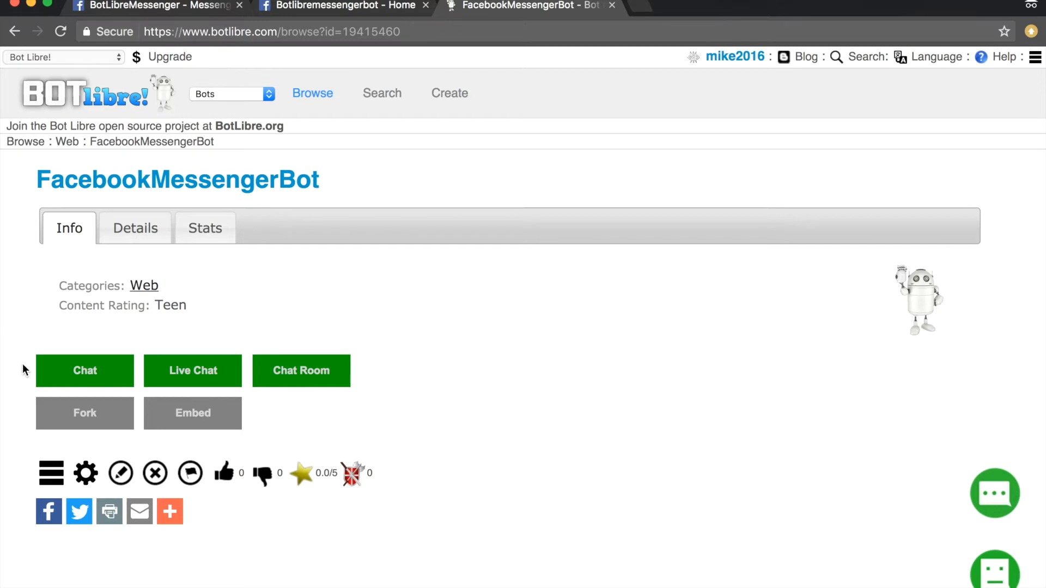
{"action": "left_click", "coordinate": [85, 473]}
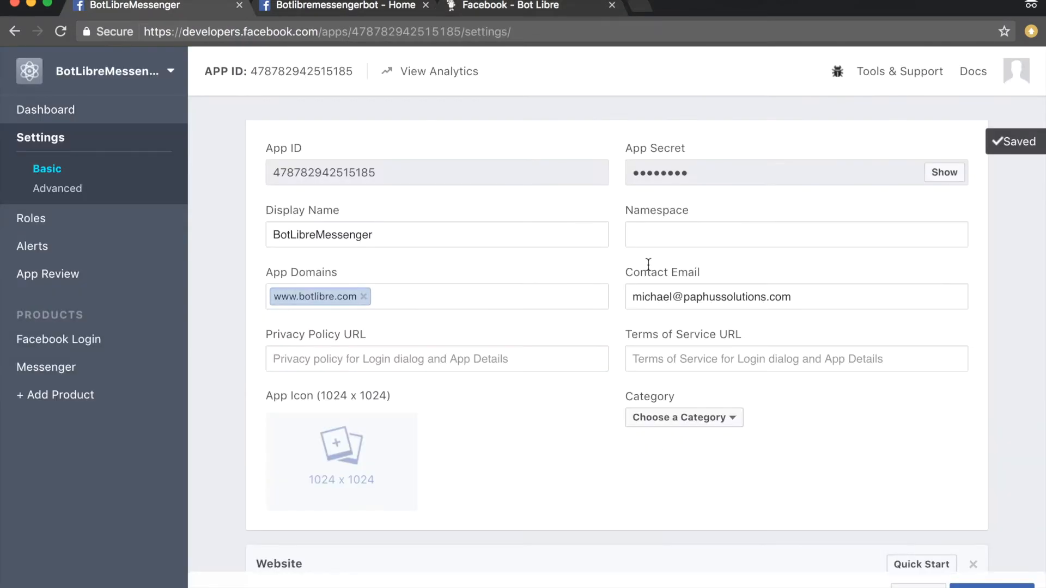
{"action": "double_click", "coordinate": [324, 173]}
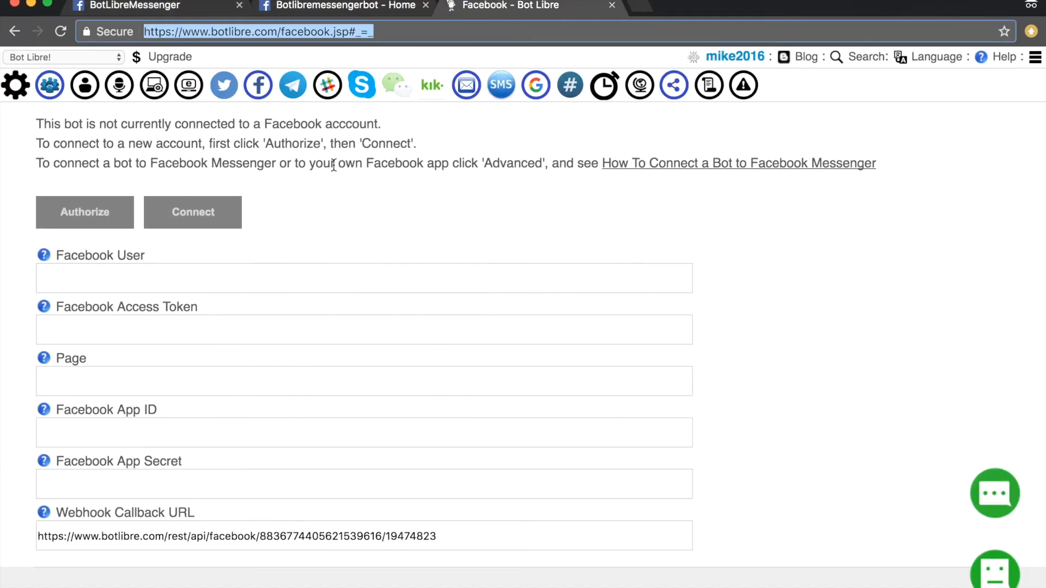
{"action": "type", "text": "478782942515185"}
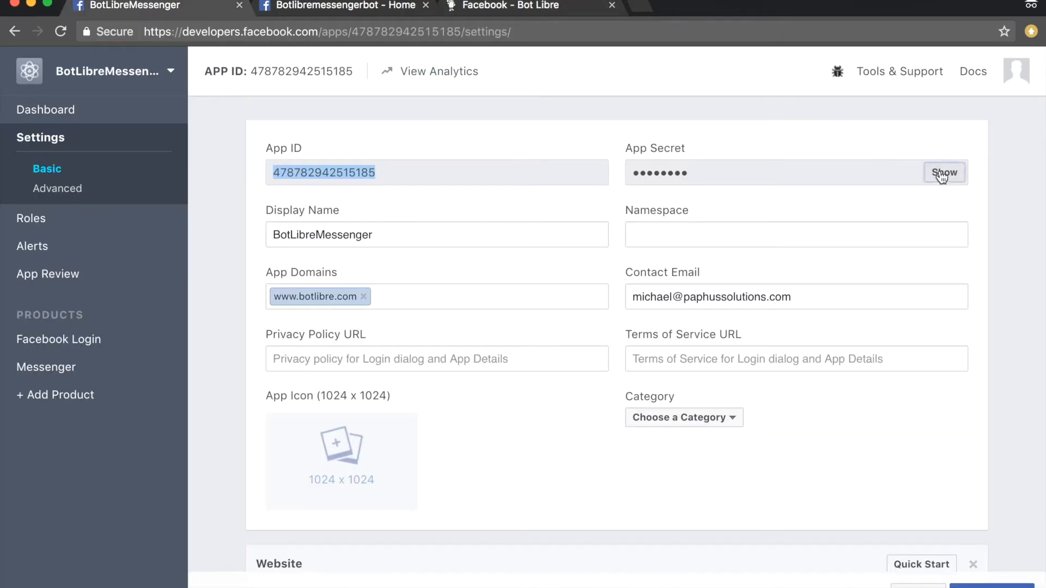
{"action": "left_click", "coordinate": [943, 172]}
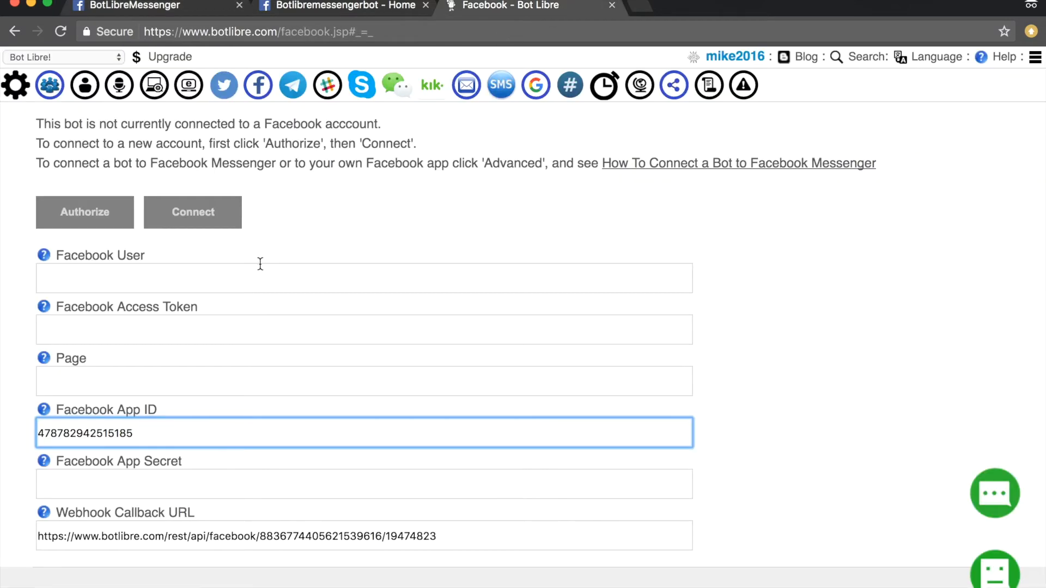
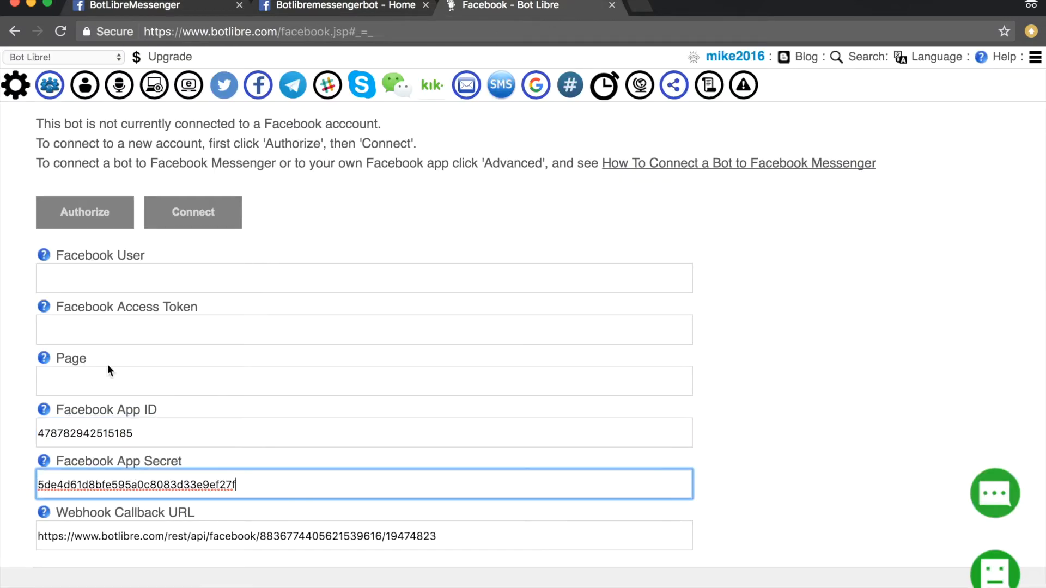
- Authorize BotLibreMessenger with Facebook, accepting its permissions and posting access
{"action": "left_click", "coordinate": [85, 212]}
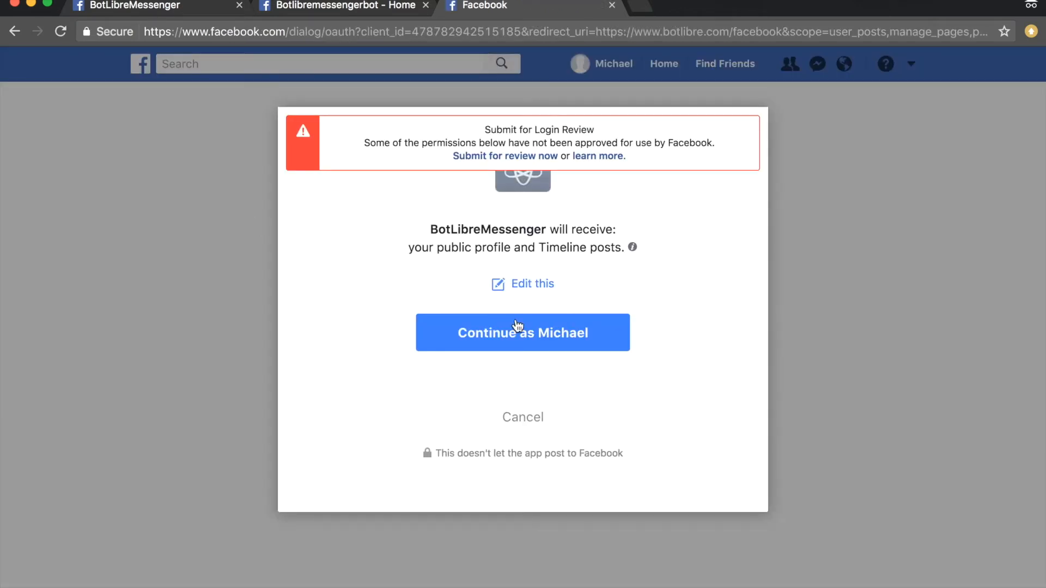
{"action": "left_click", "coordinate": [522, 332]}
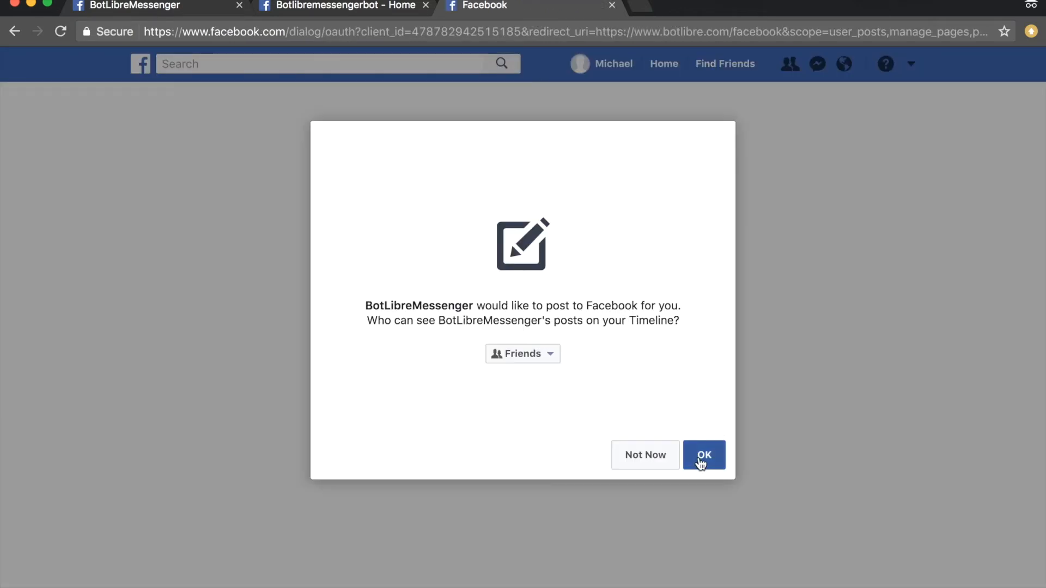
{"action": "left_click", "coordinate": [704, 455]}
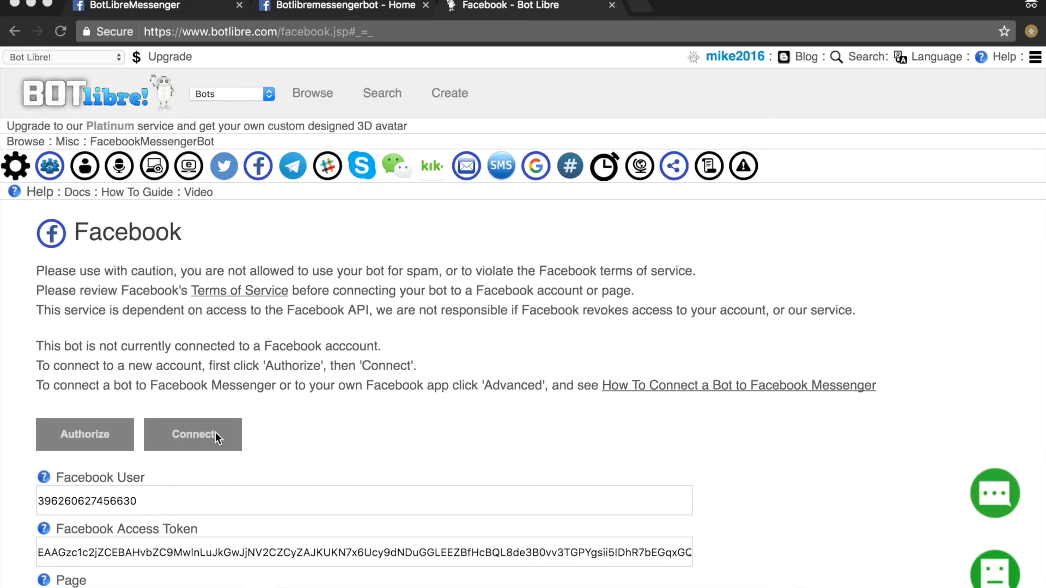
- Connect the bot to the Botlibremessengerbot Facebook page and review the Messenger properties
{"action": "left_click", "coordinate": [193, 434]}
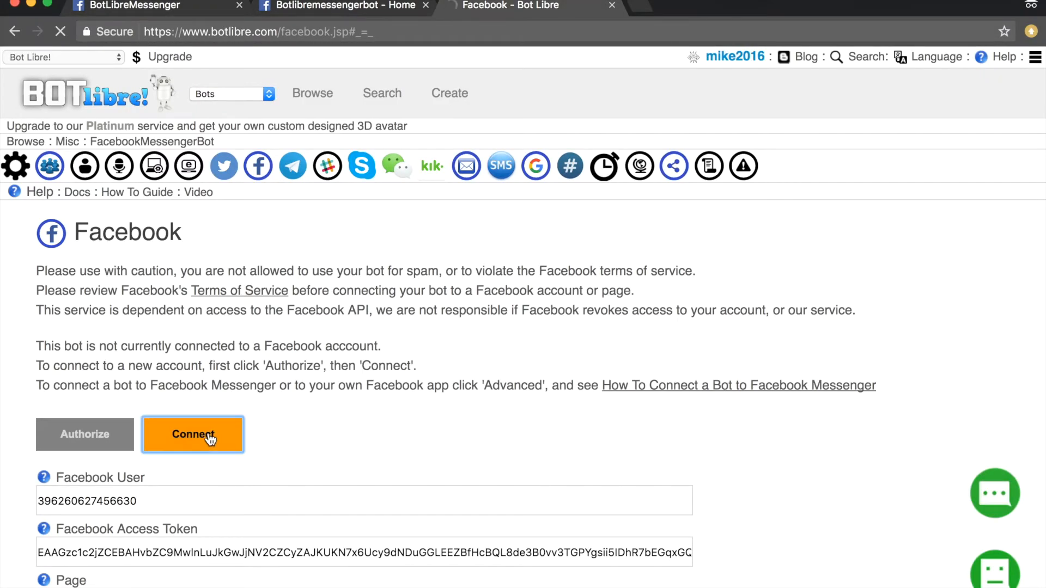
{"action": "left_click", "coordinate": [192, 434]}
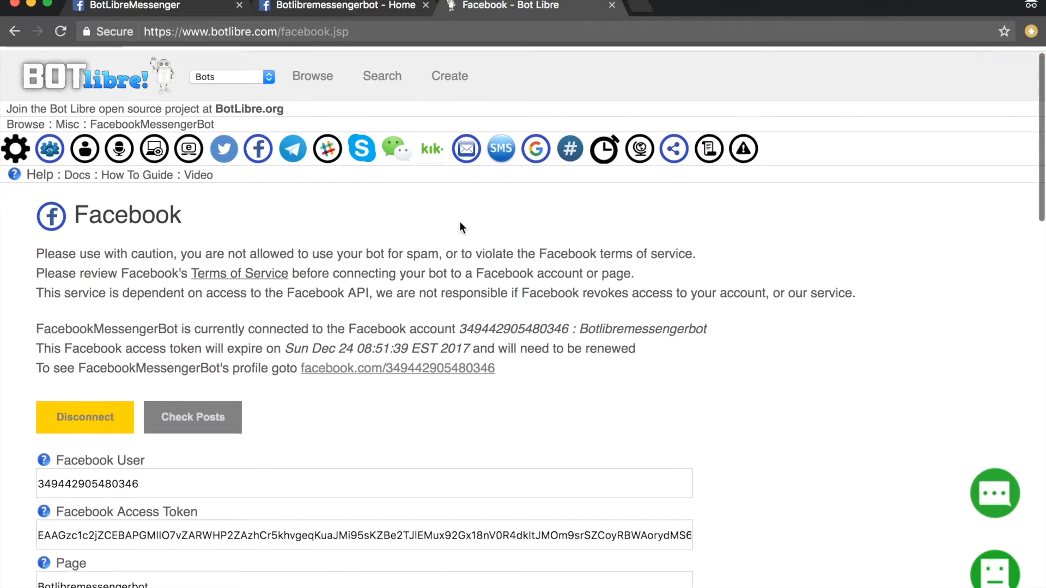
{"action": "scroll", "scroll_direction": "down", "scroll_amount": 3}
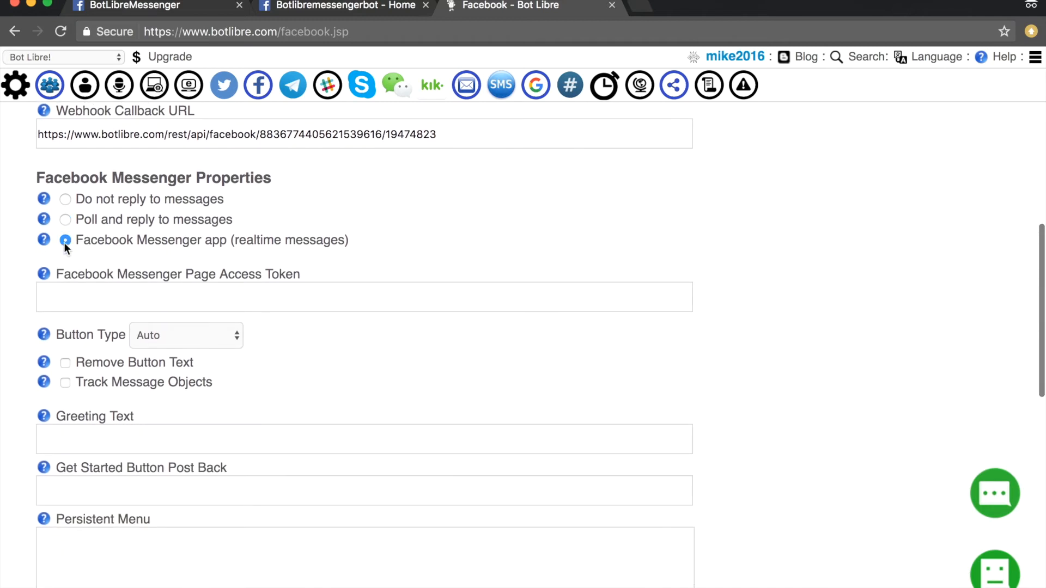
{"action": "scroll", "scroll_direction": "down", "scroll_amount": 3}
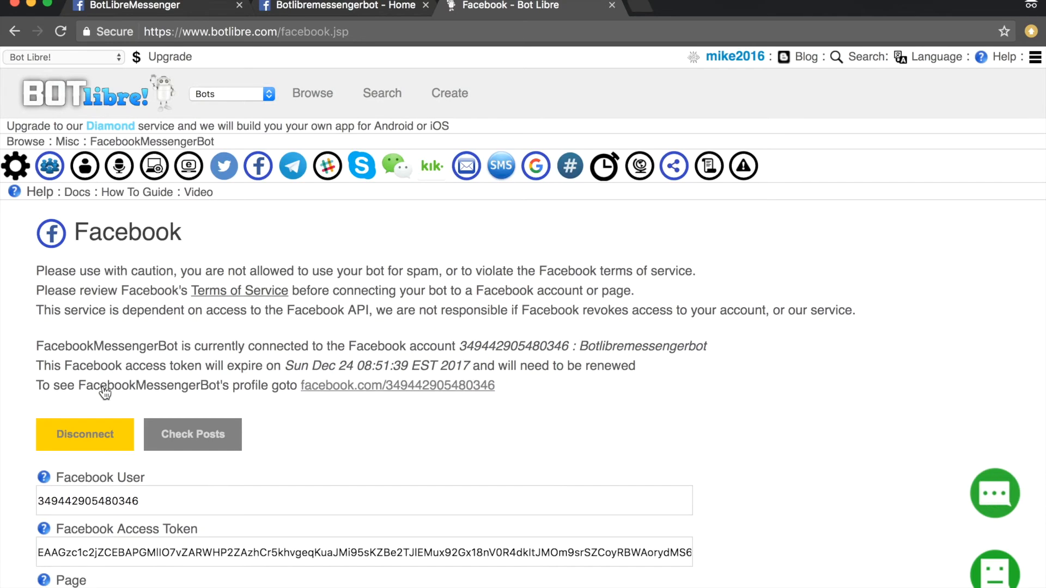
{"action": "scroll", "scroll_direction": "down", "scroll_amount": 3}
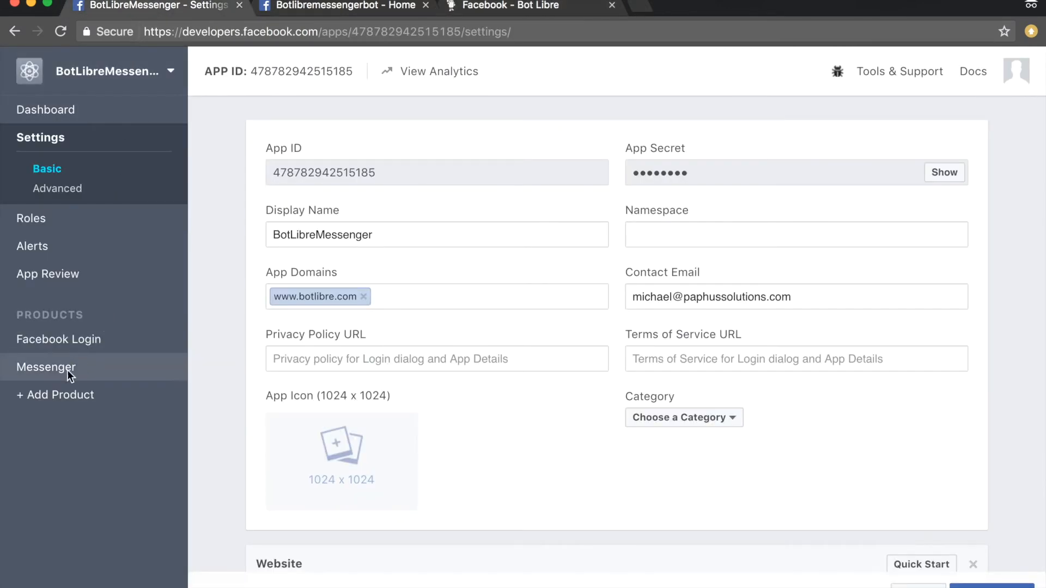
{"action": "left_click", "coordinate": [45, 367]}
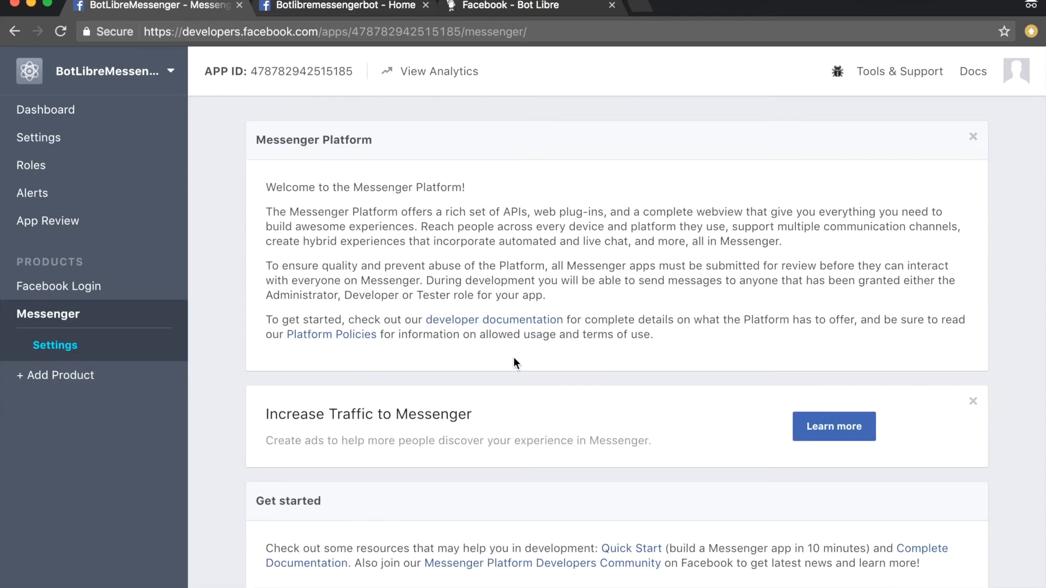
{"action": "scroll", "scroll_direction": "down", "scroll_amount": 3}
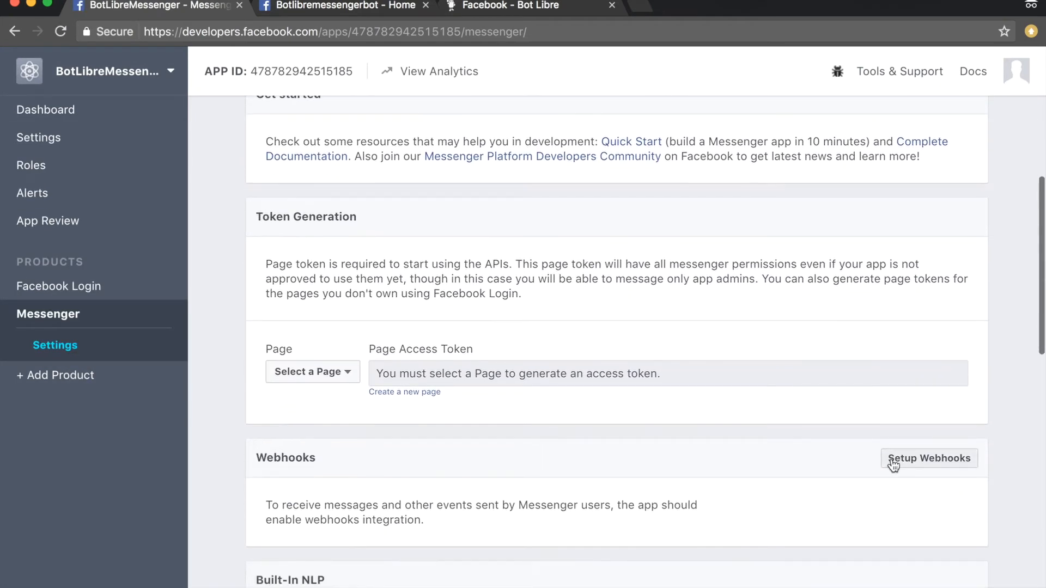
{"action": "left_click", "coordinate": [929, 458]}
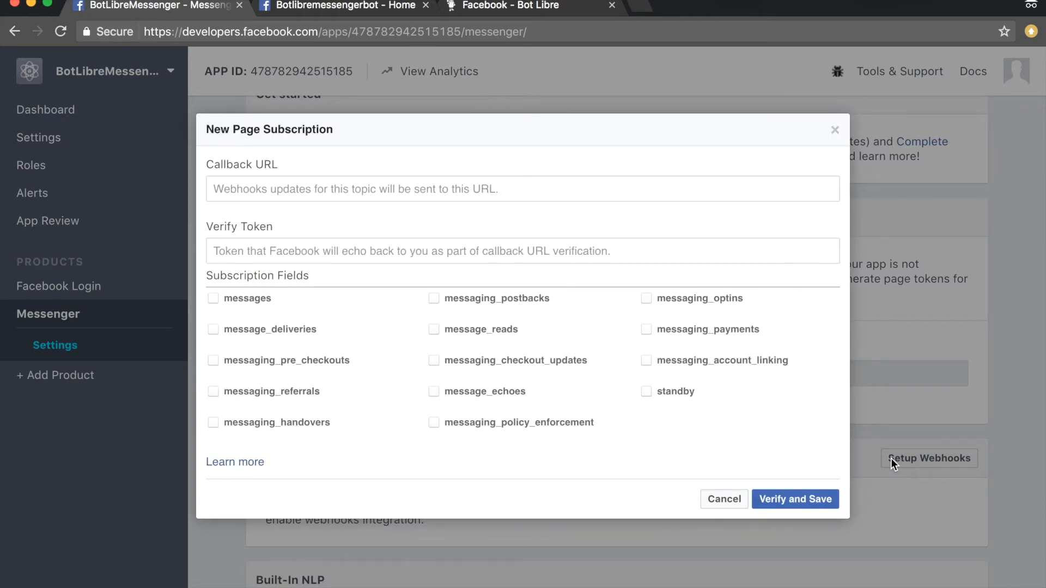
{"action": "left_click", "coordinate": [522, 189]}
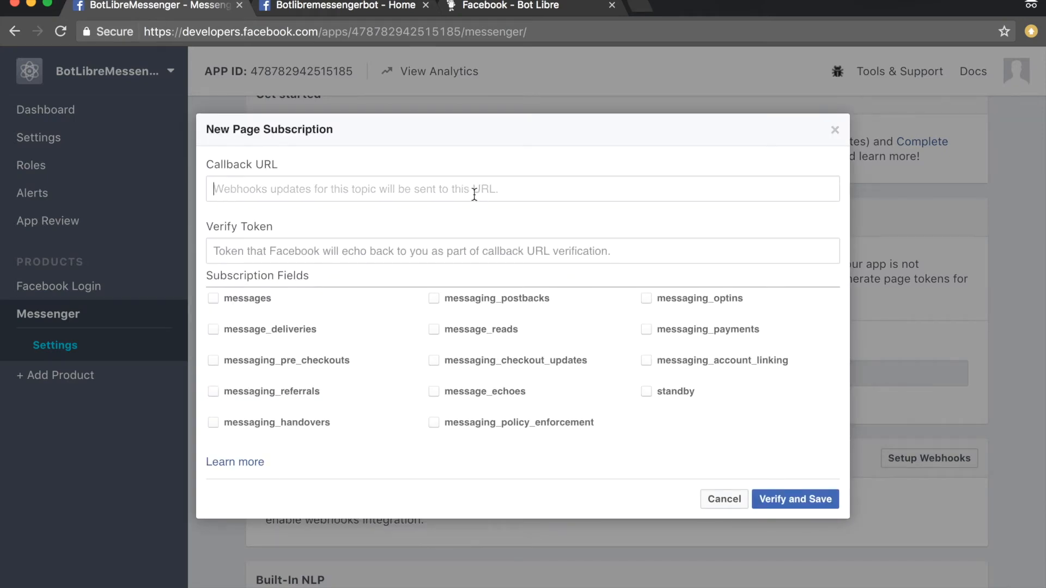
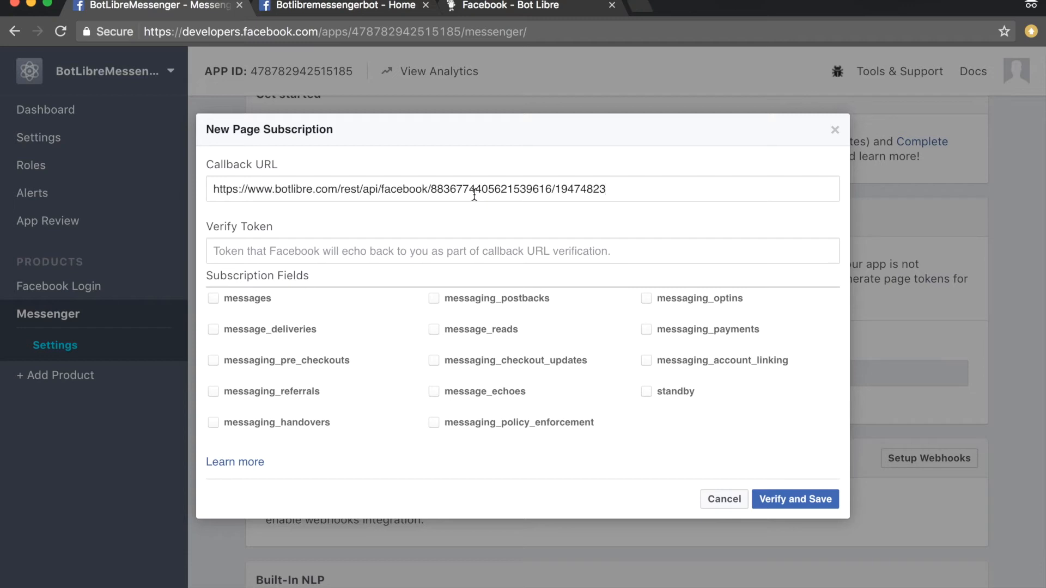
{"action": "mouse_move", "coordinate": [410, 207]}
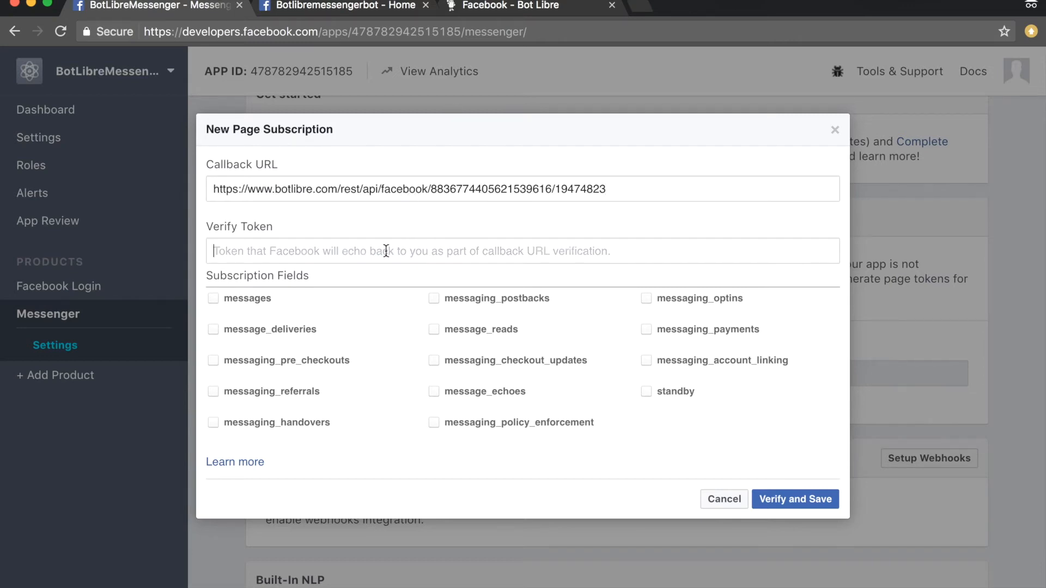
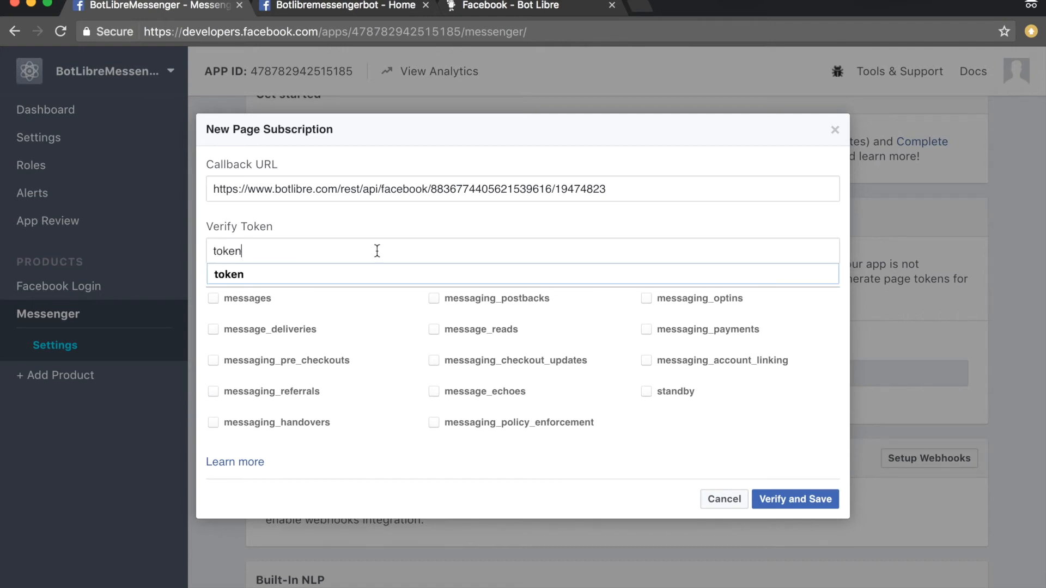
{"action": "left_click", "coordinate": [213, 298]}
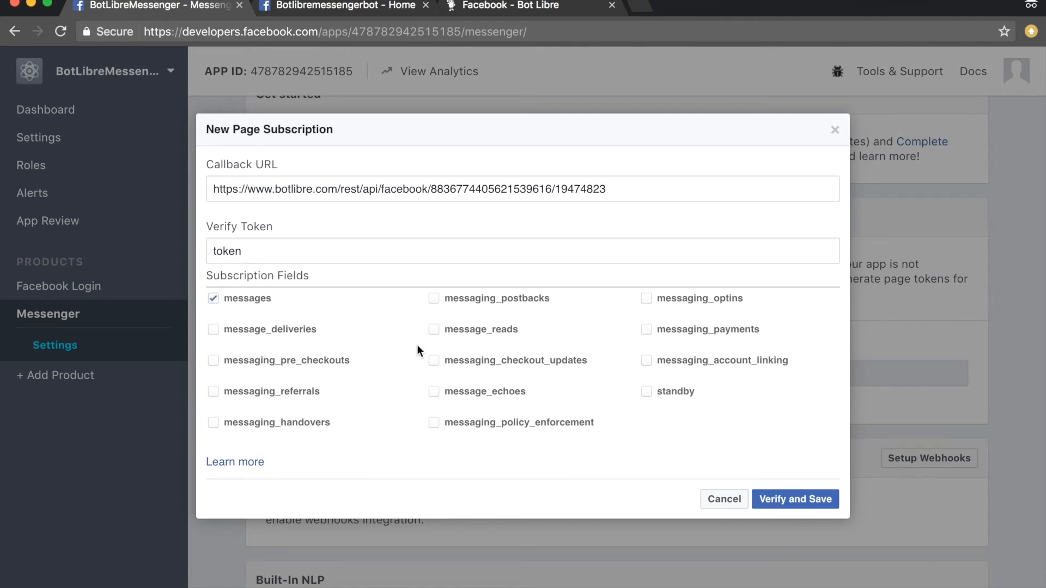
{"action": "left_click", "coordinate": [794, 498]}
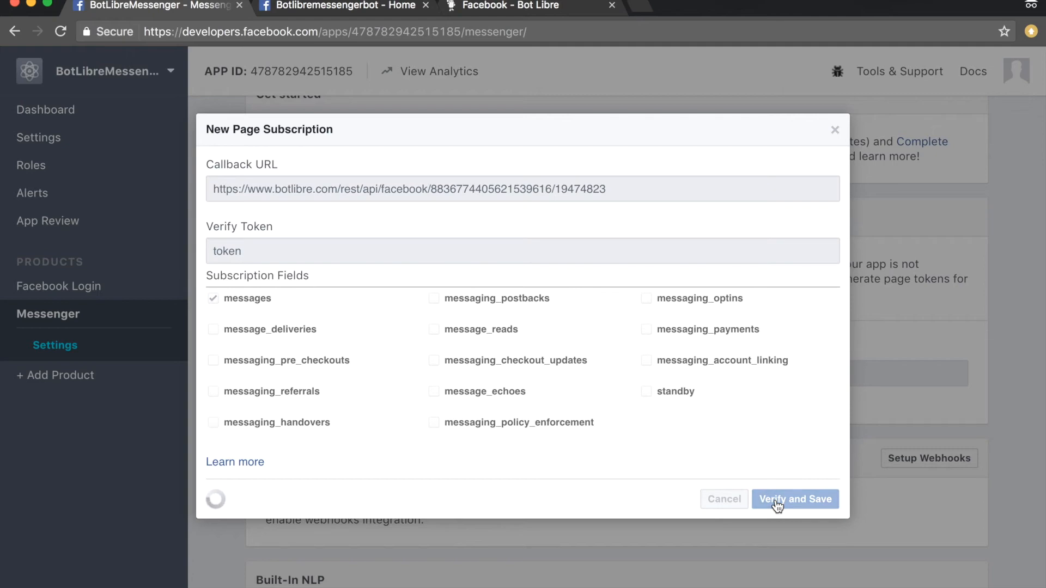
{"action": "left_click", "coordinate": [794, 499]}
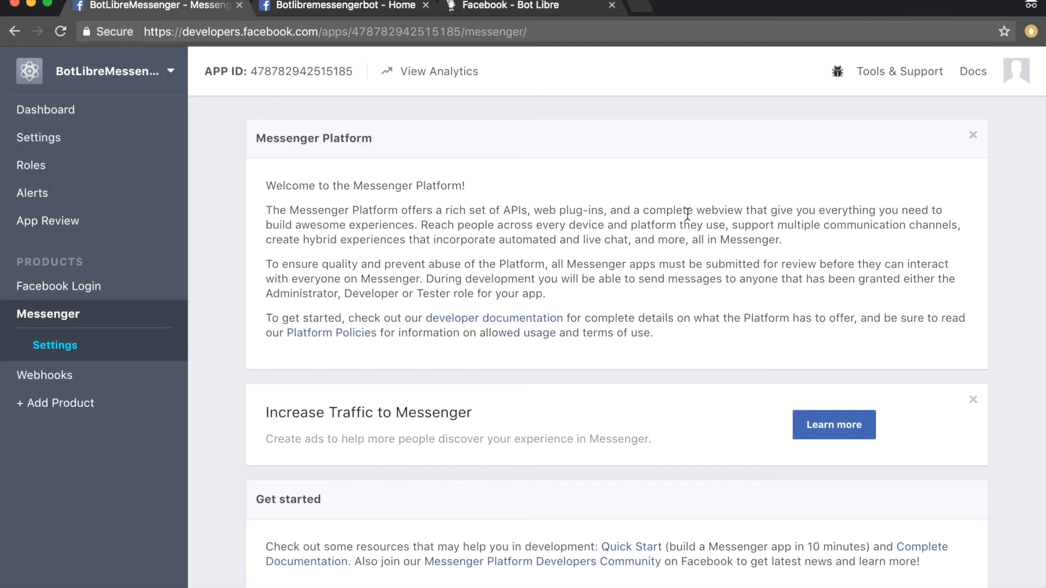
- Generate a page access token for Botlibremessengerbot, granting page messaging permission
{"action": "scroll", "scroll_direction": "down", "scroll_amount": 3}
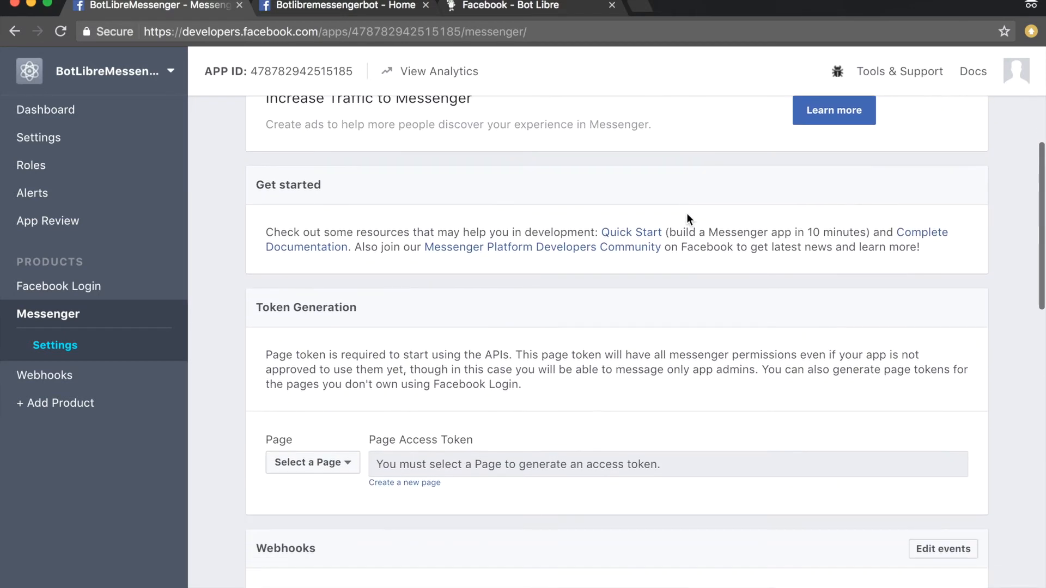
{"action": "left_click", "coordinate": [311, 463]}
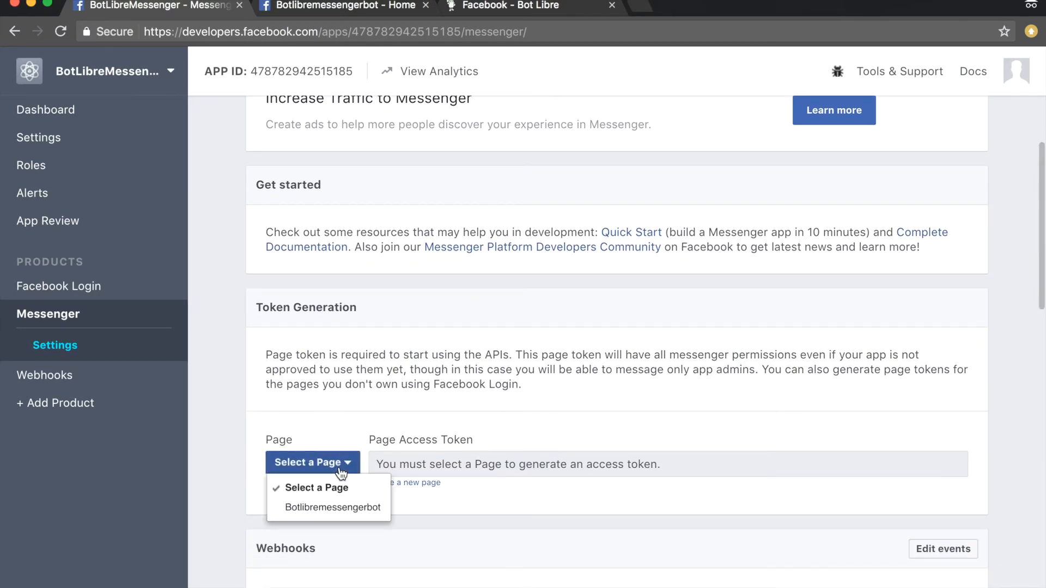
{"action": "left_click", "coordinate": [329, 507]}
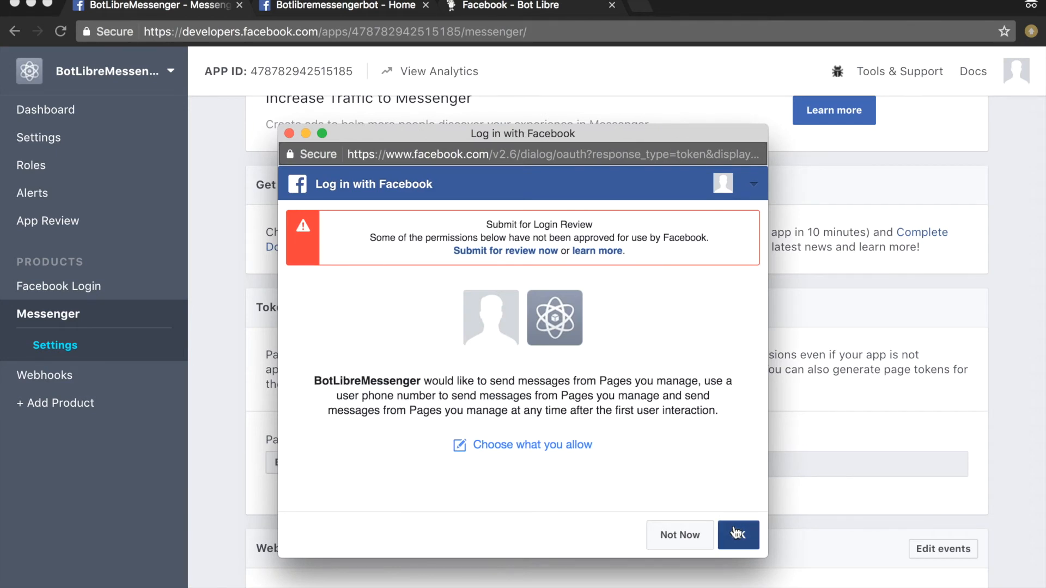
{"action": "left_click", "coordinate": [738, 535]}
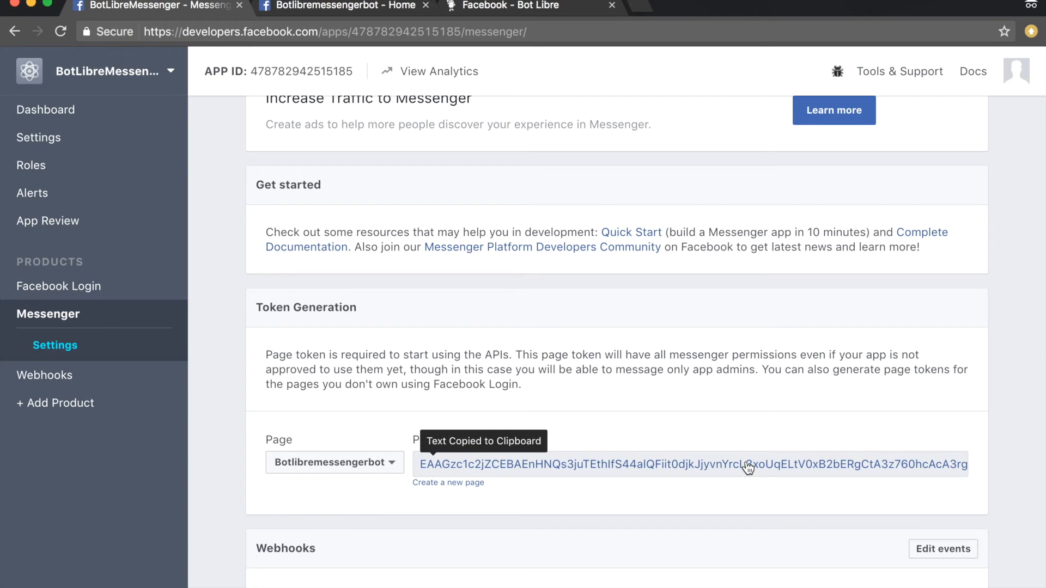
- Subscribe the webhook to the Botlibremessengerbot page
{"action": "scroll", "scroll_direction": "down", "scroll_amount": 3}
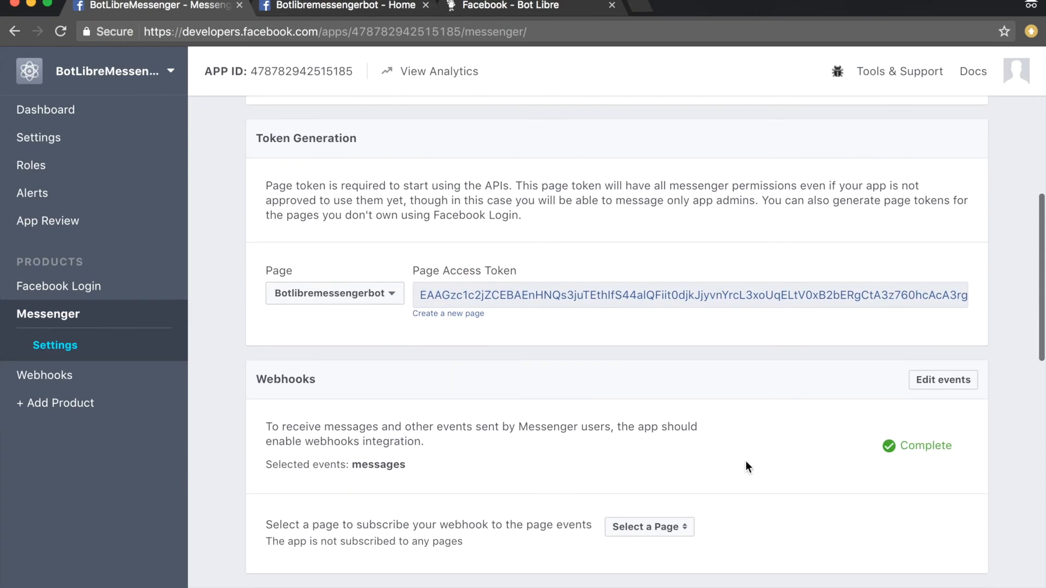
{"action": "left_click", "coordinate": [648, 527]}
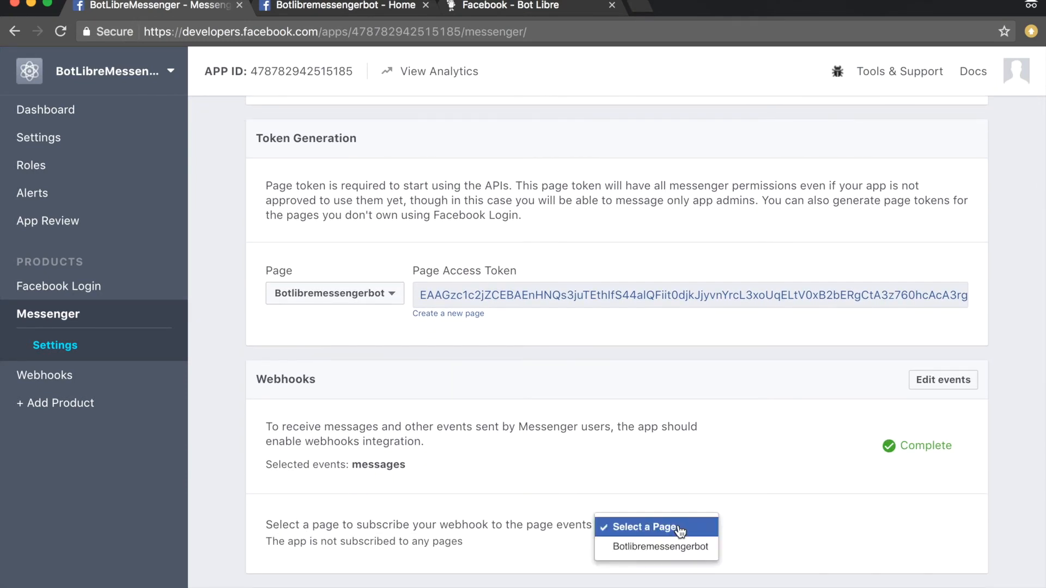
{"action": "left_click", "coordinate": [658, 547]}
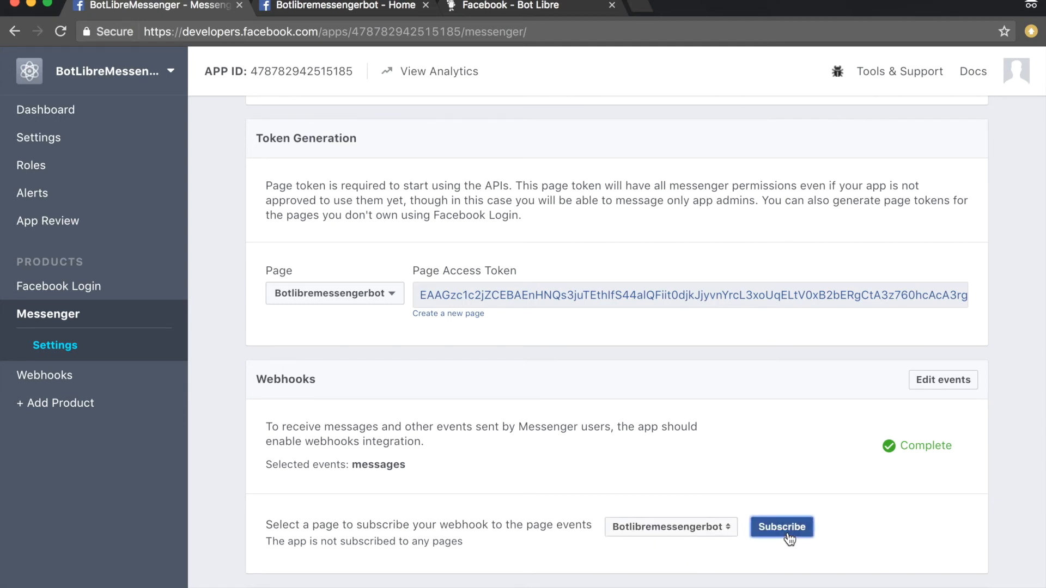
{"action": "left_click", "coordinate": [781, 527]}
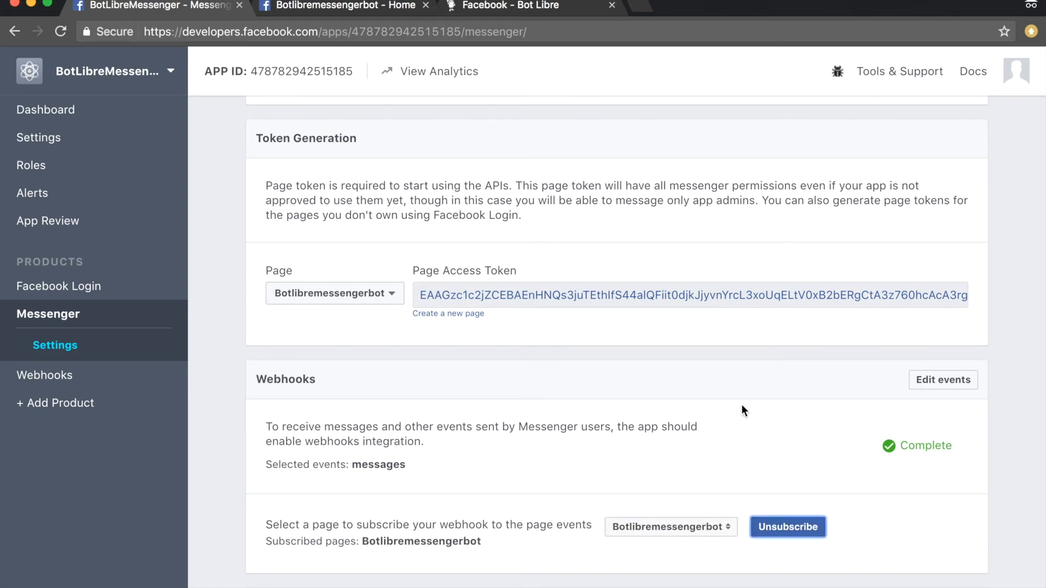
{"action": "left_click", "coordinate": [512, 5]}
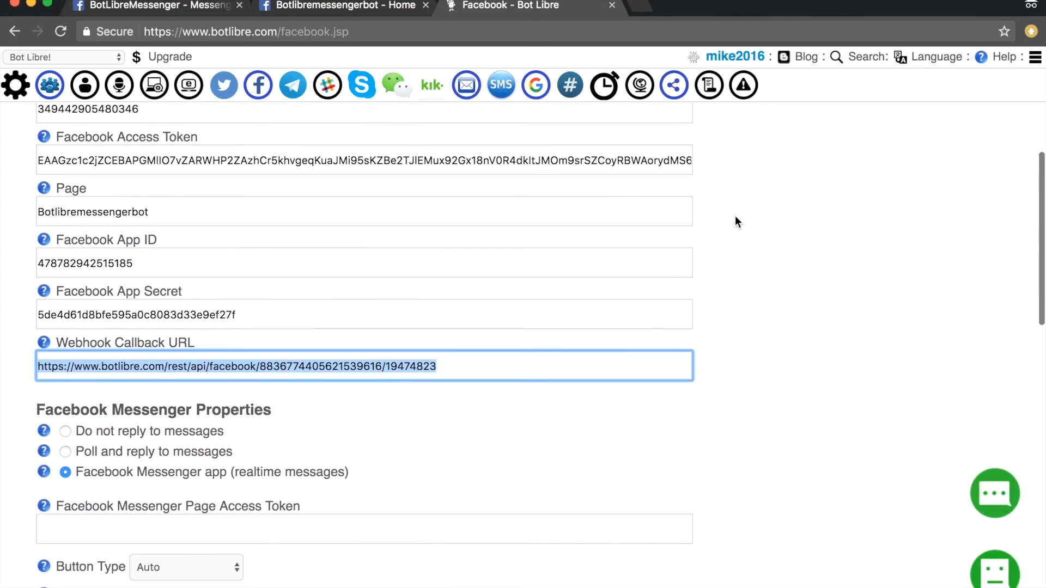
- Paste the page token into the Facebook Messenger Page Access Token field
{"action": "scroll", "scroll_direction": "down", "scroll_amount": 3}
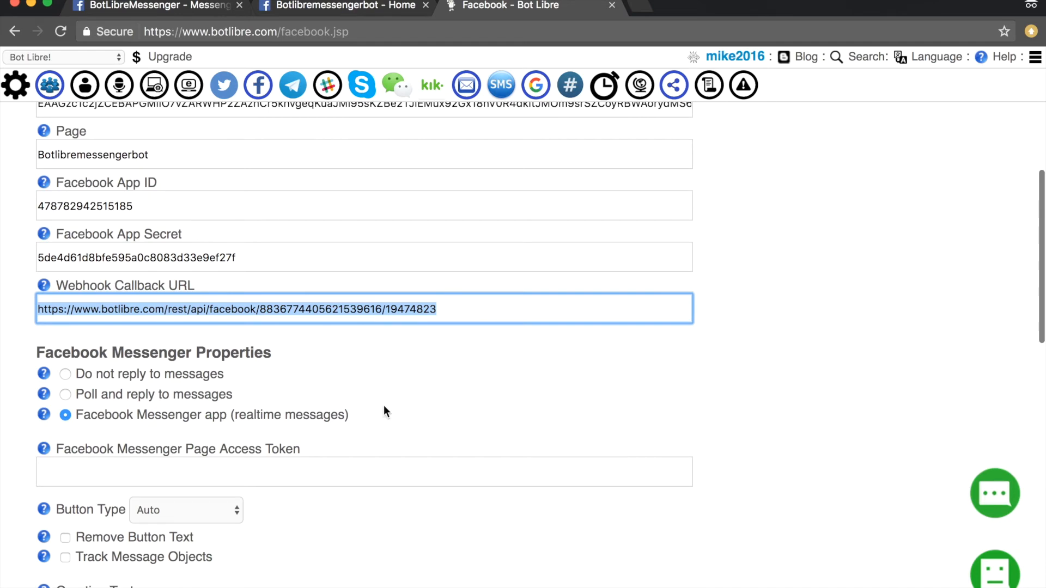
{"action": "left_click", "coordinate": [363, 472]}
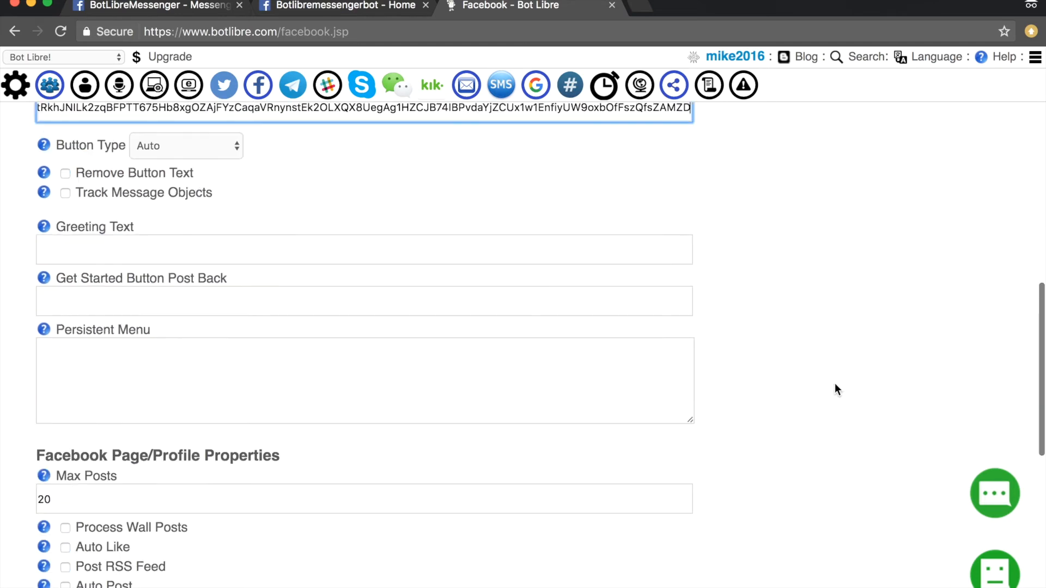
{"action": "left_click", "coordinate": [345, 6]}
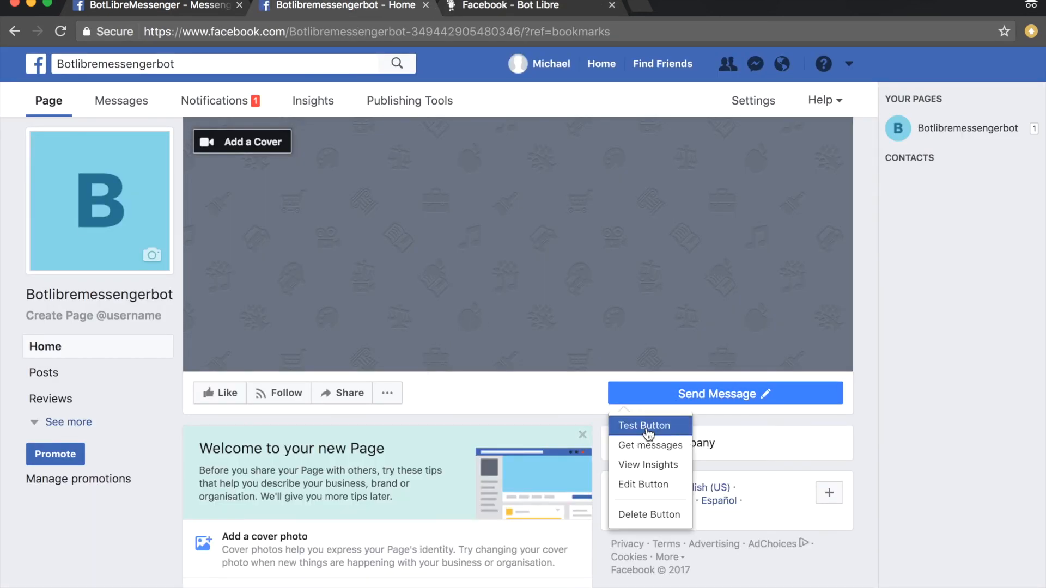
- Send 'How are you?' to Botlibremessengerbot through the test chat
{"action": "left_click", "coordinate": [645, 425]}
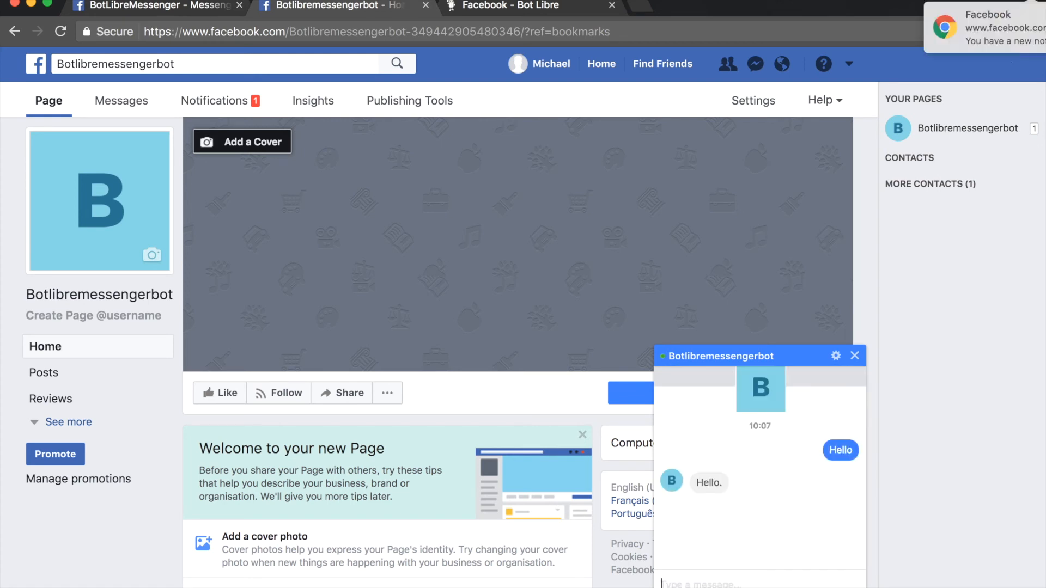
{"action": "type", "text": "How are you?"}
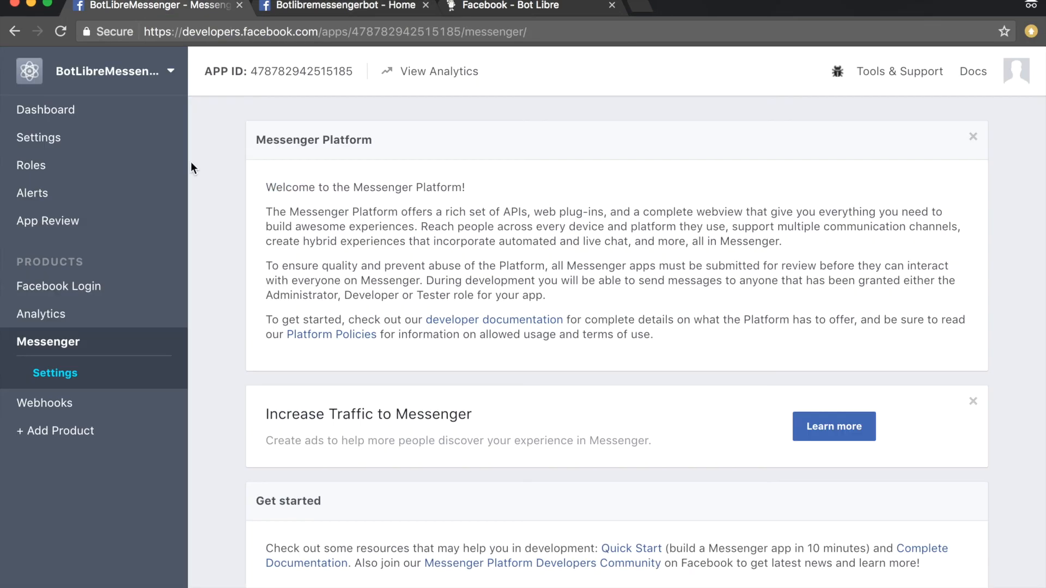
- Add a privacy policy URL, app icon and Apps for Messenger category in basic settings
{"action": "left_click", "coordinate": [38, 138]}
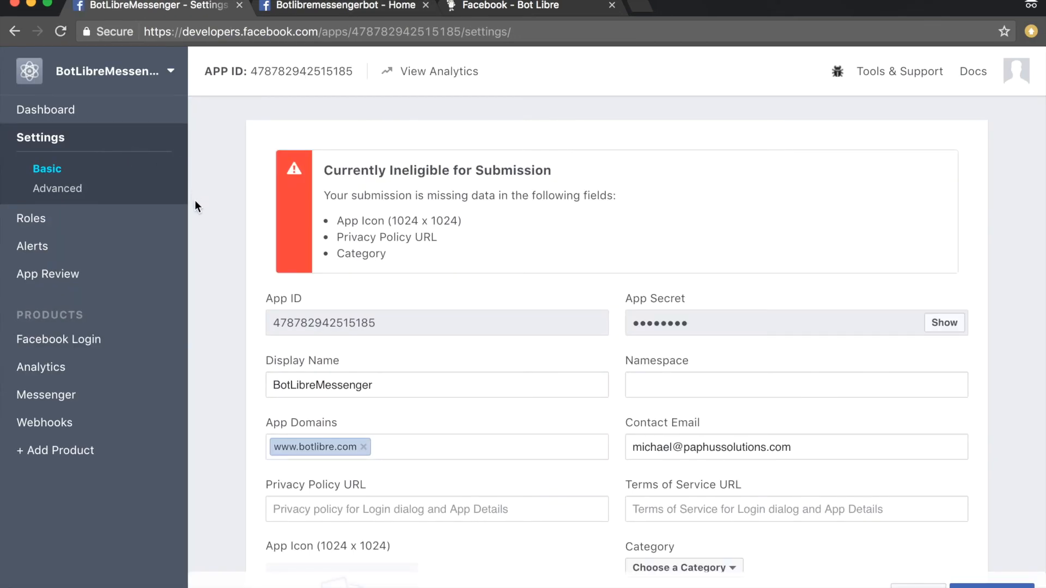
{"action": "mouse_move", "coordinate": [482, 225]}
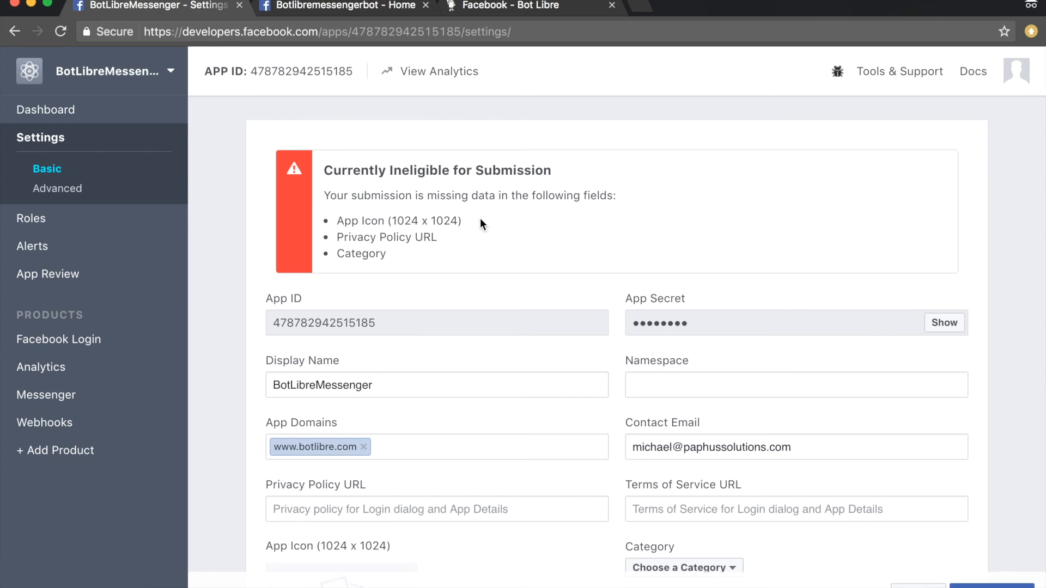
{"action": "mouse_move", "coordinate": [444, 252]}
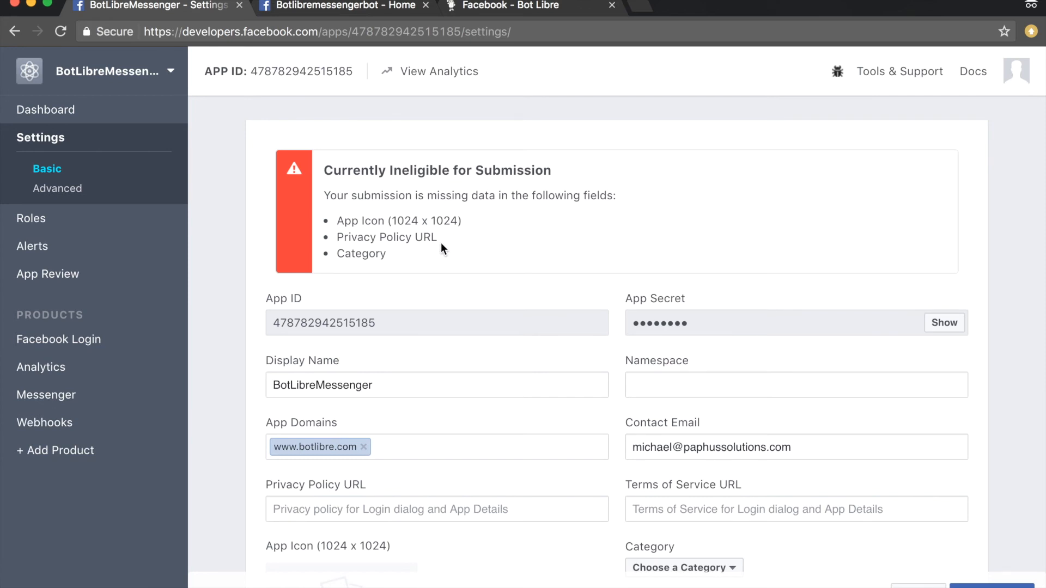
{"action": "scroll", "scroll_direction": "down", "scroll_amount": 3}
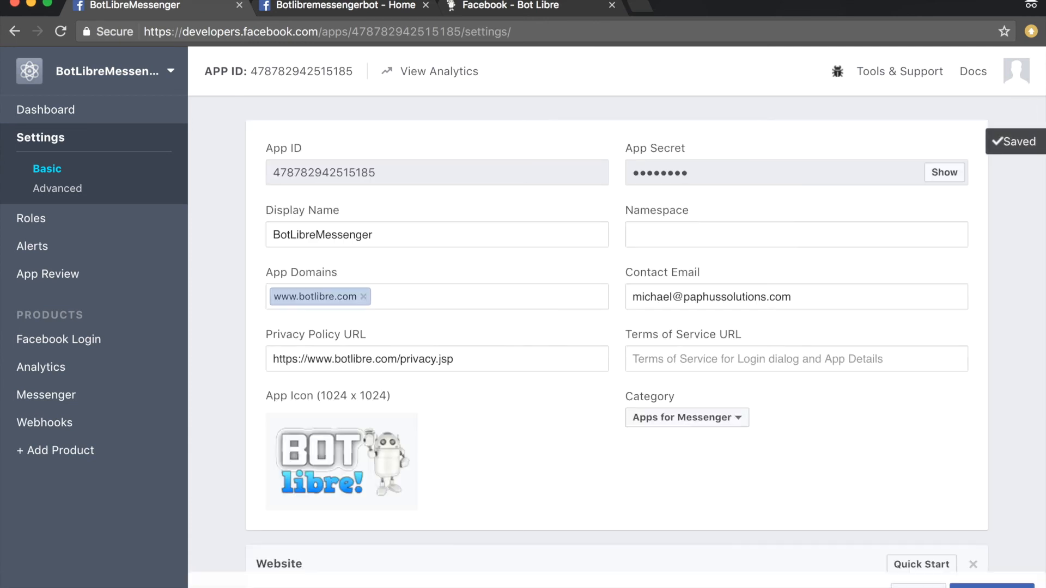
{"action": "mouse_move", "coordinate": [131, 395]}
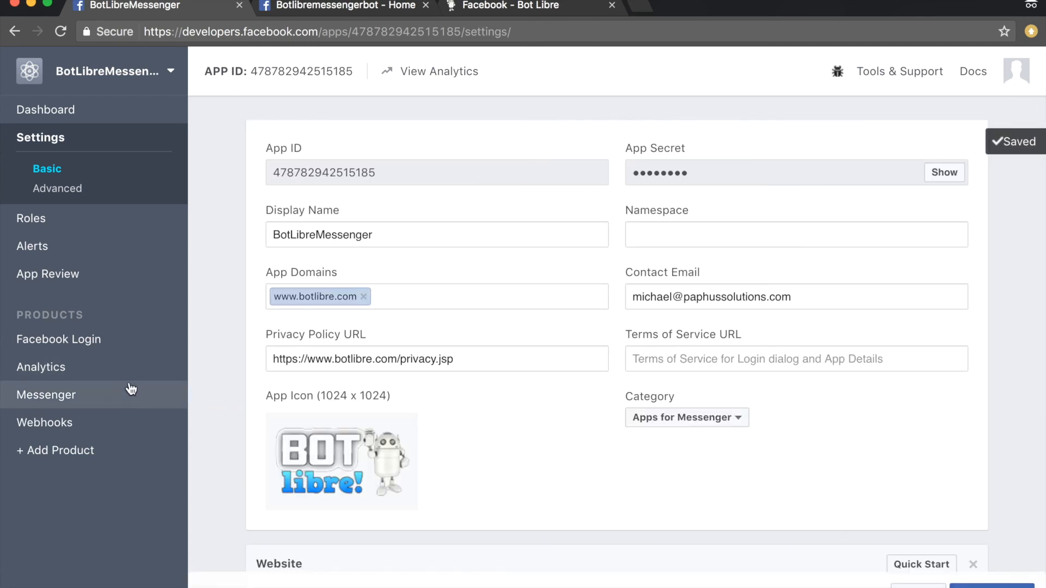
- Add pages_messaging to the submission from App Review for Messenger
{"action": "left_click", "coordinate": [46, 394]}
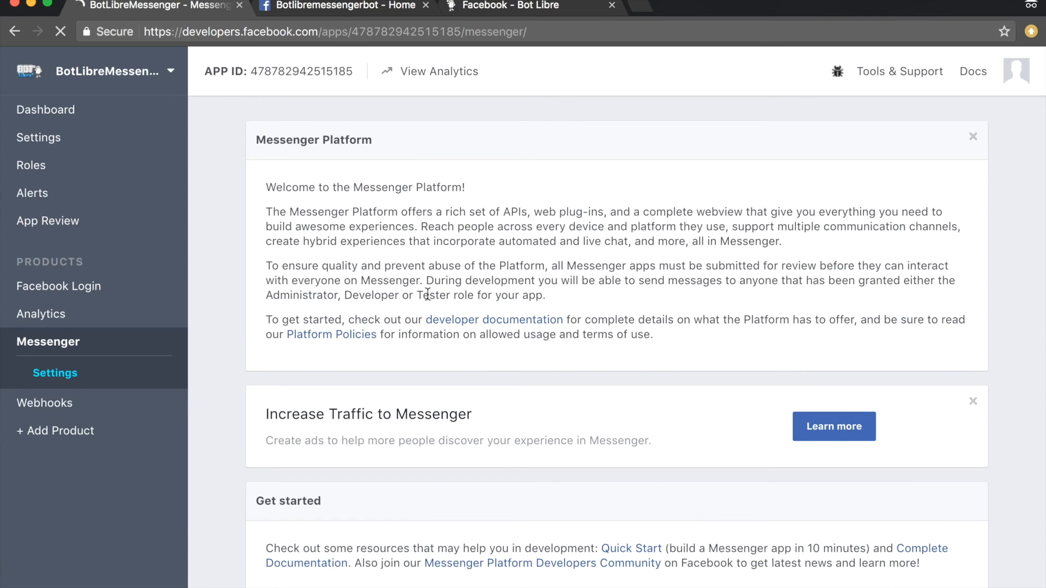
{"action": "scroll", "scroll_direction": "down", "scroll_amount": 3}
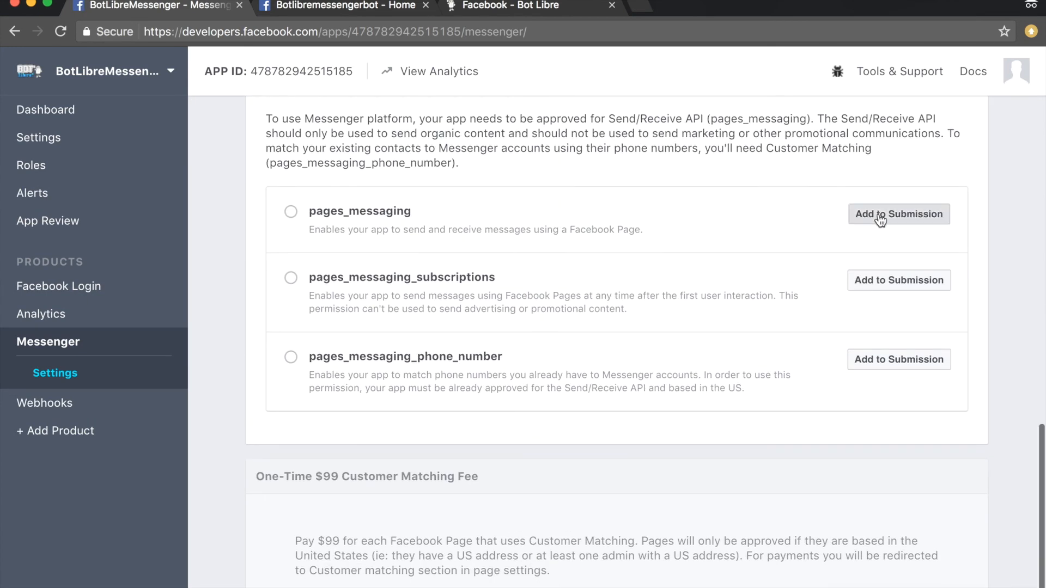
{"action": "left_click", "coordinate": [898, 214]}
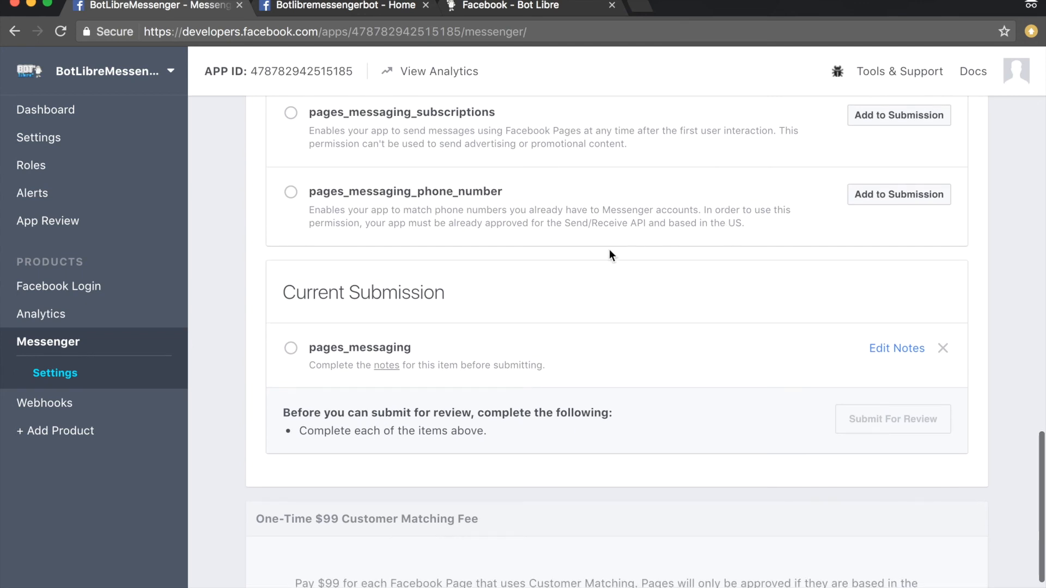
{"action": "mouse_move", "coordinate": [393, 372]}
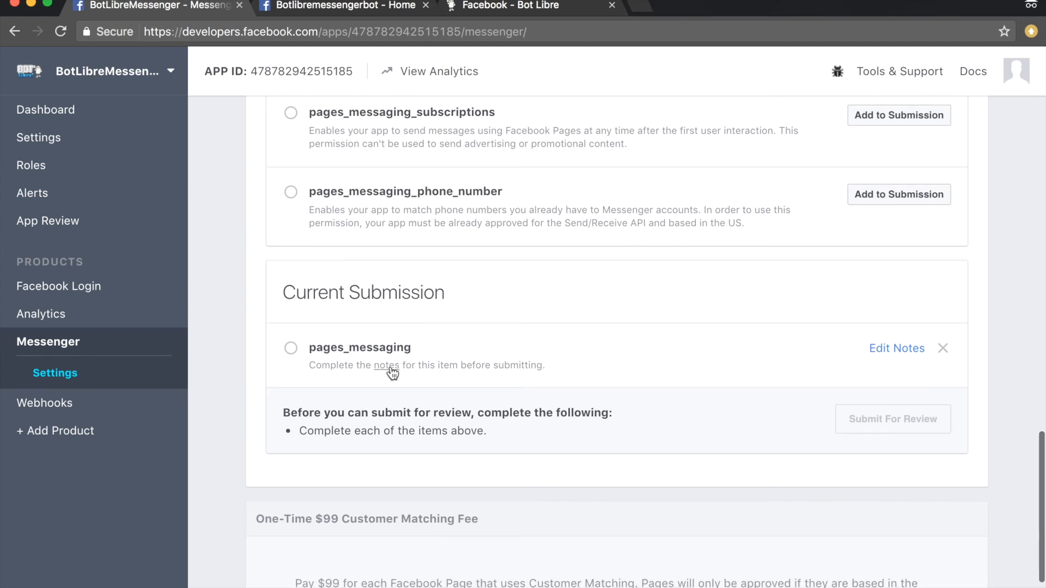
- Save pages_messaging notes: Botlibremessengerbot test page, automated replies, example reply 'Hello.'
{"action": "left_click", "coordinate": [385, 365]}
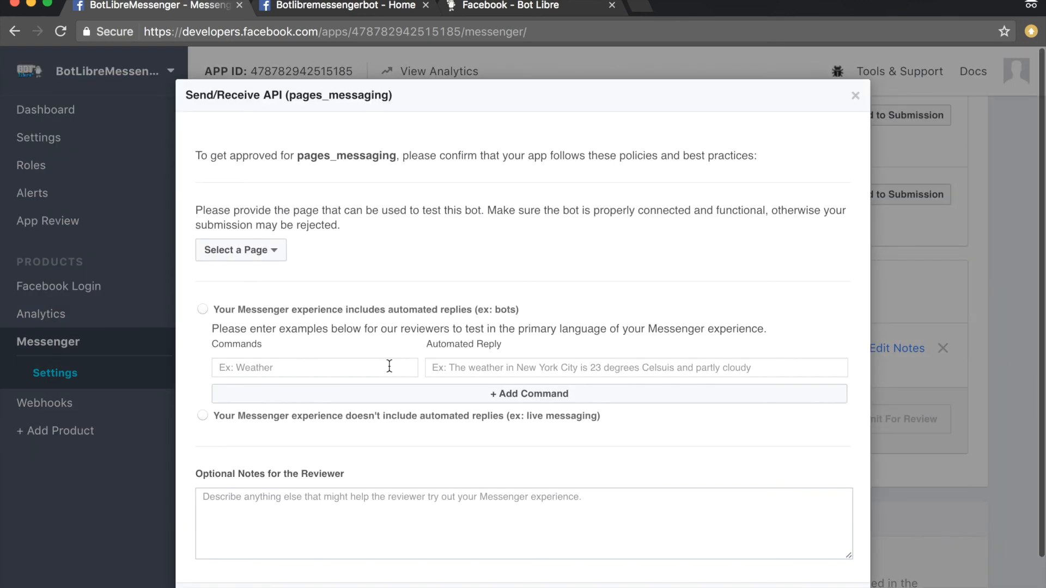
{"action": "mouse_move", "coordinate": [323, 297]}
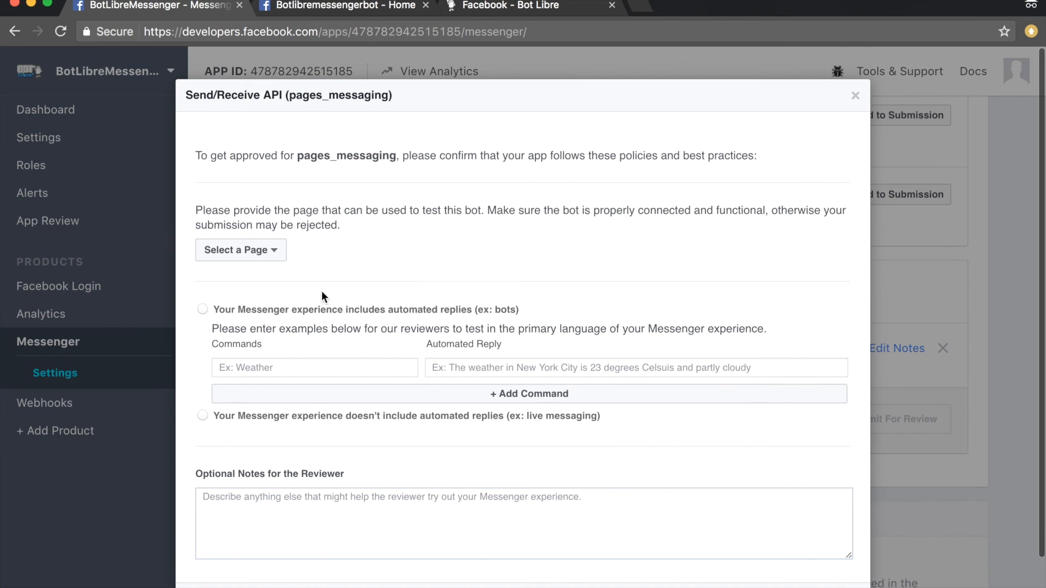
{"action": "left_click", "coordinate": [239, 249]}
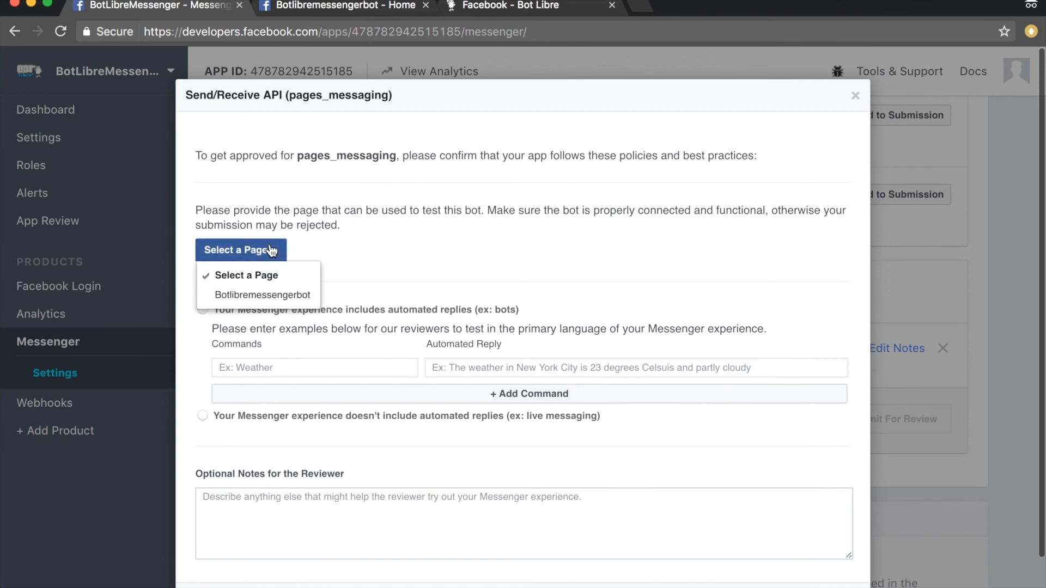
{"action": "left_click", "coordinate": [262, 294]}
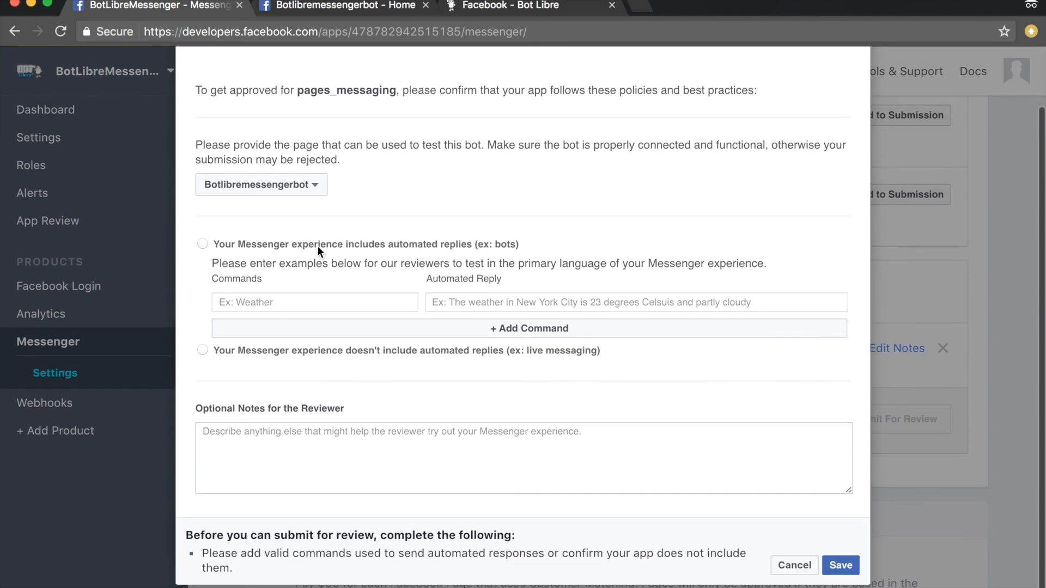
{"action": "left_click", "coordinate": [202, 244]}
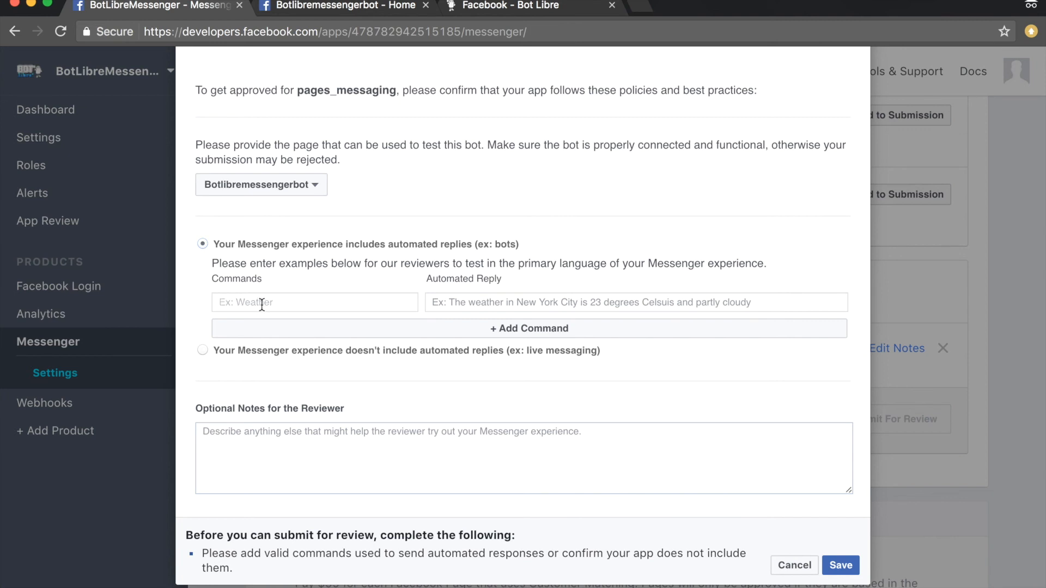
{"action": "type", "text": "Hello."}
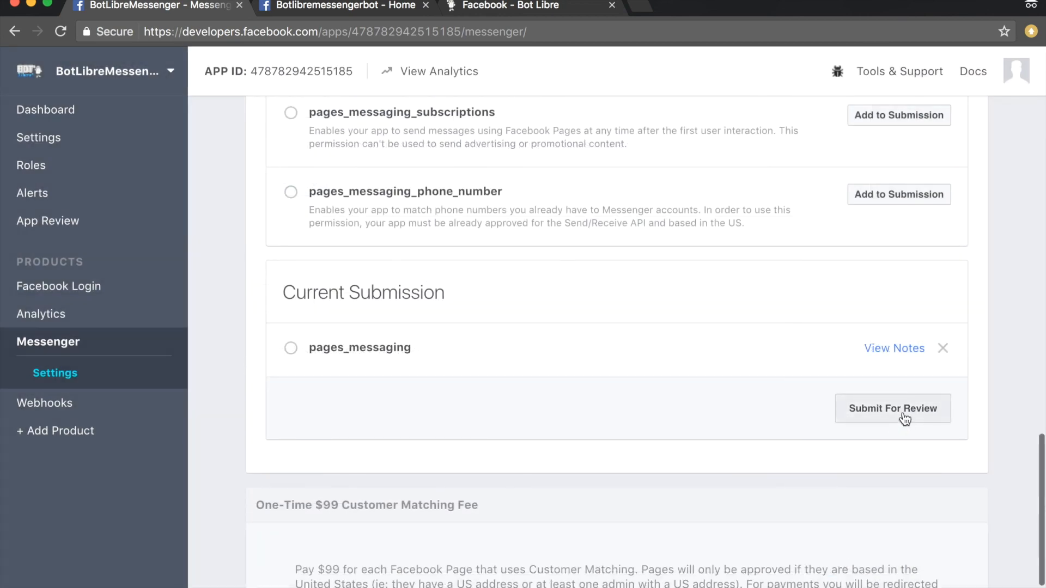
- Accept the Facebook Platform Terms and submit pages_messaging for review
{"action": "left_click", "coordinate": [892, 408]}
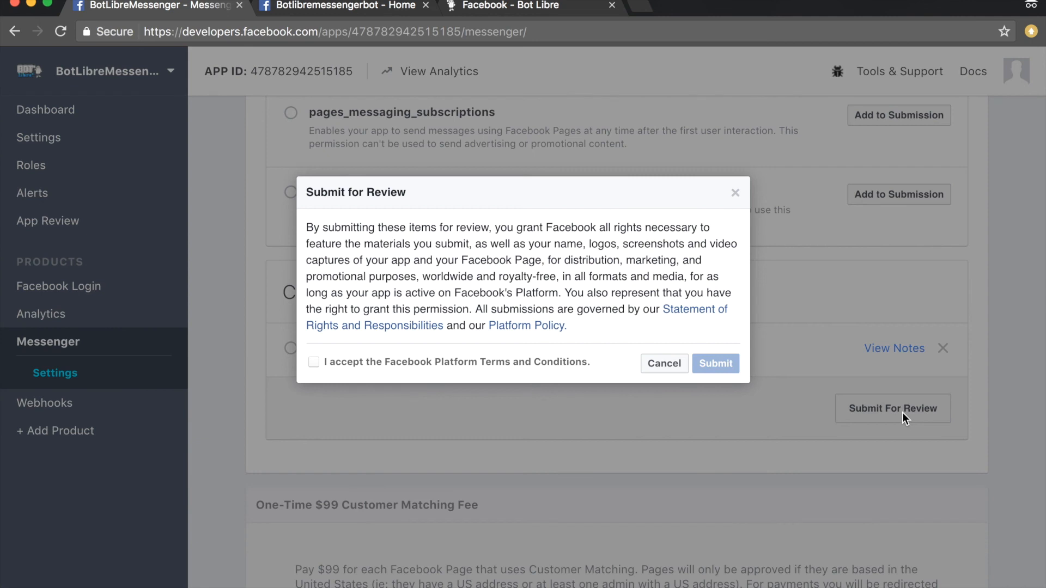
{"action": "left_click", "coordinate": [313, 362]}
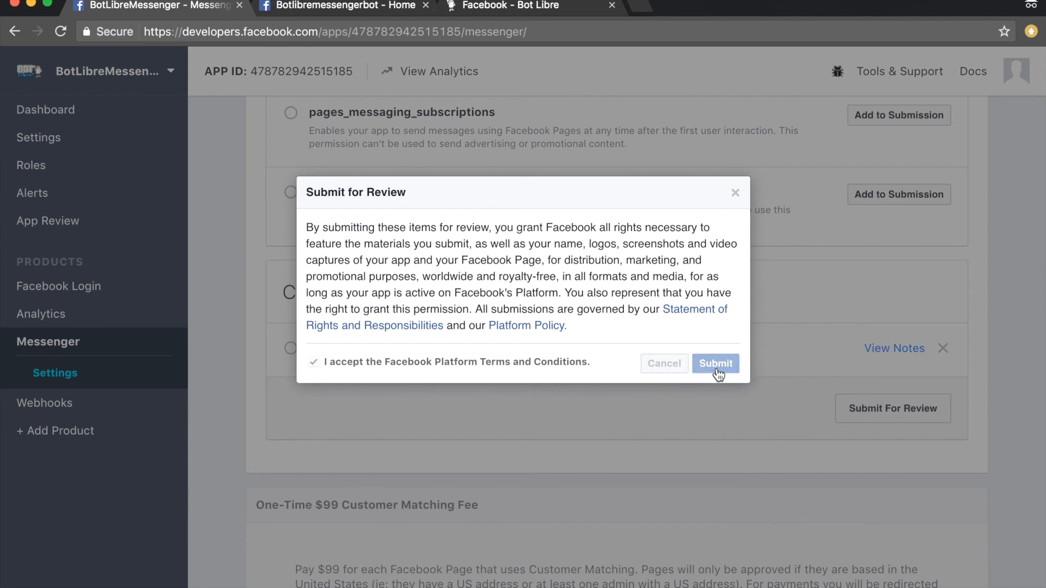
{"action": "left_click", "coordinate": [714, 364]}
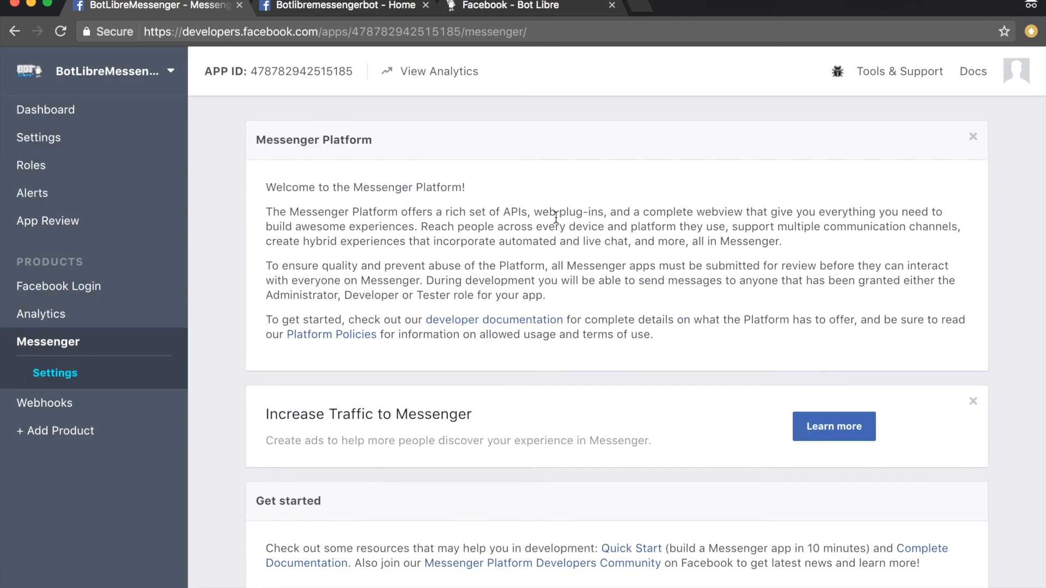